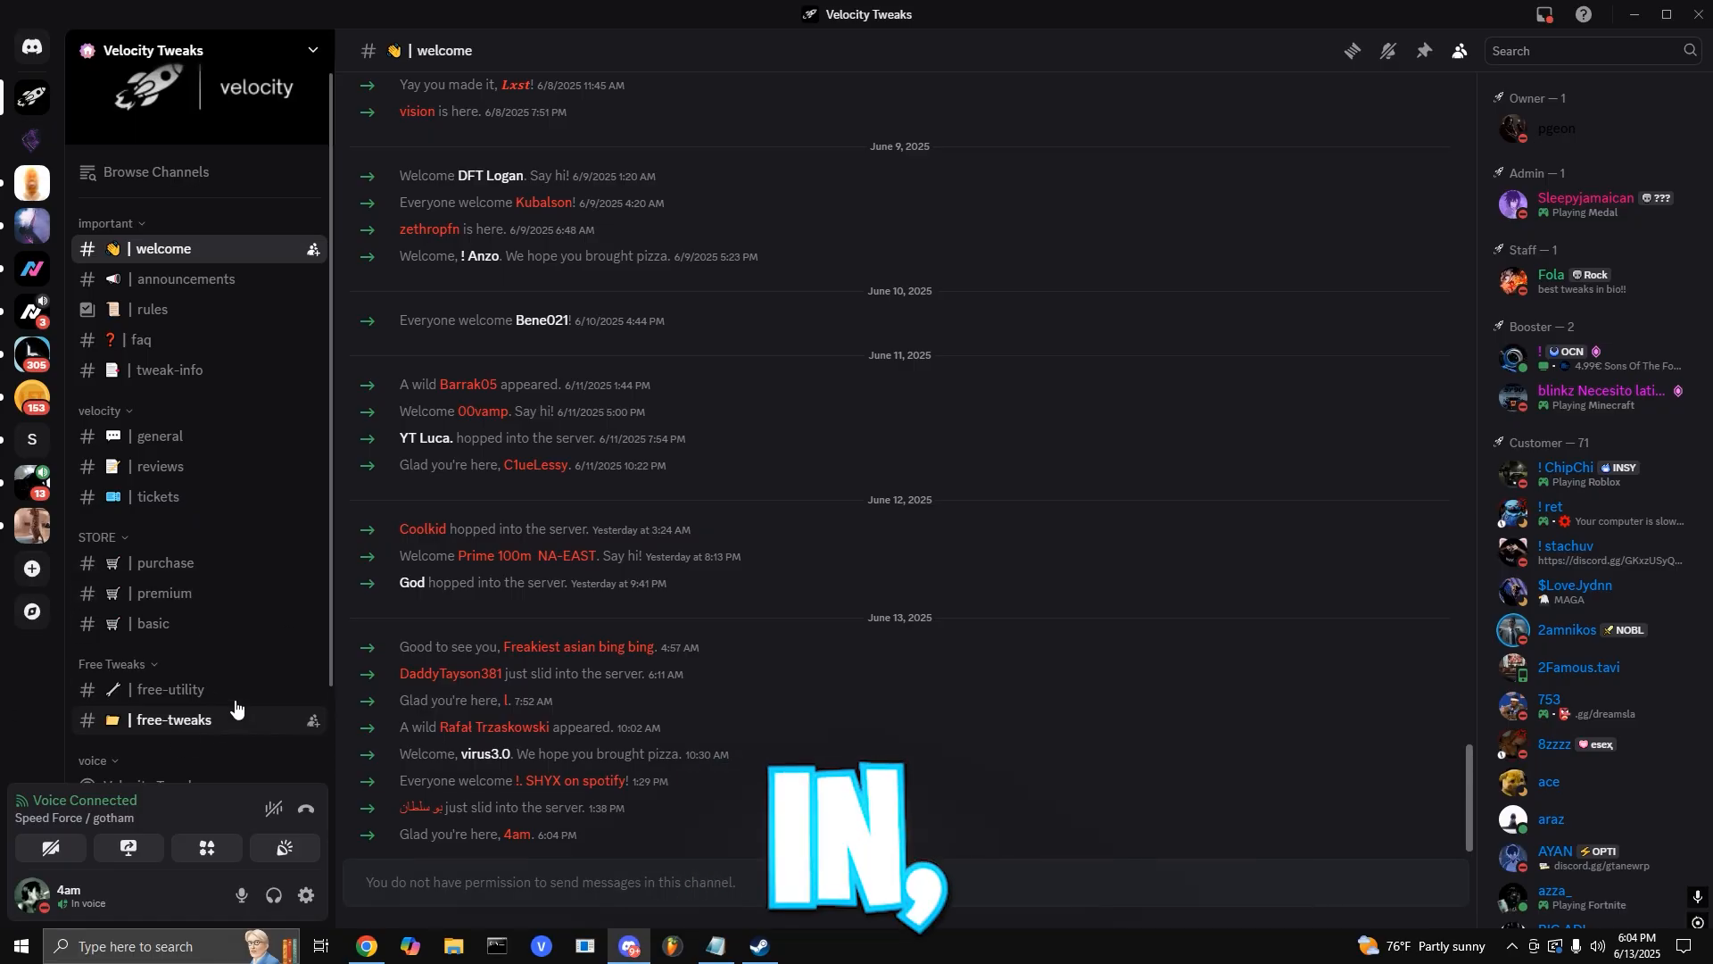
Open the #free-tweaks channel in the Velocity Tweaks Discord server
click(170, 688)
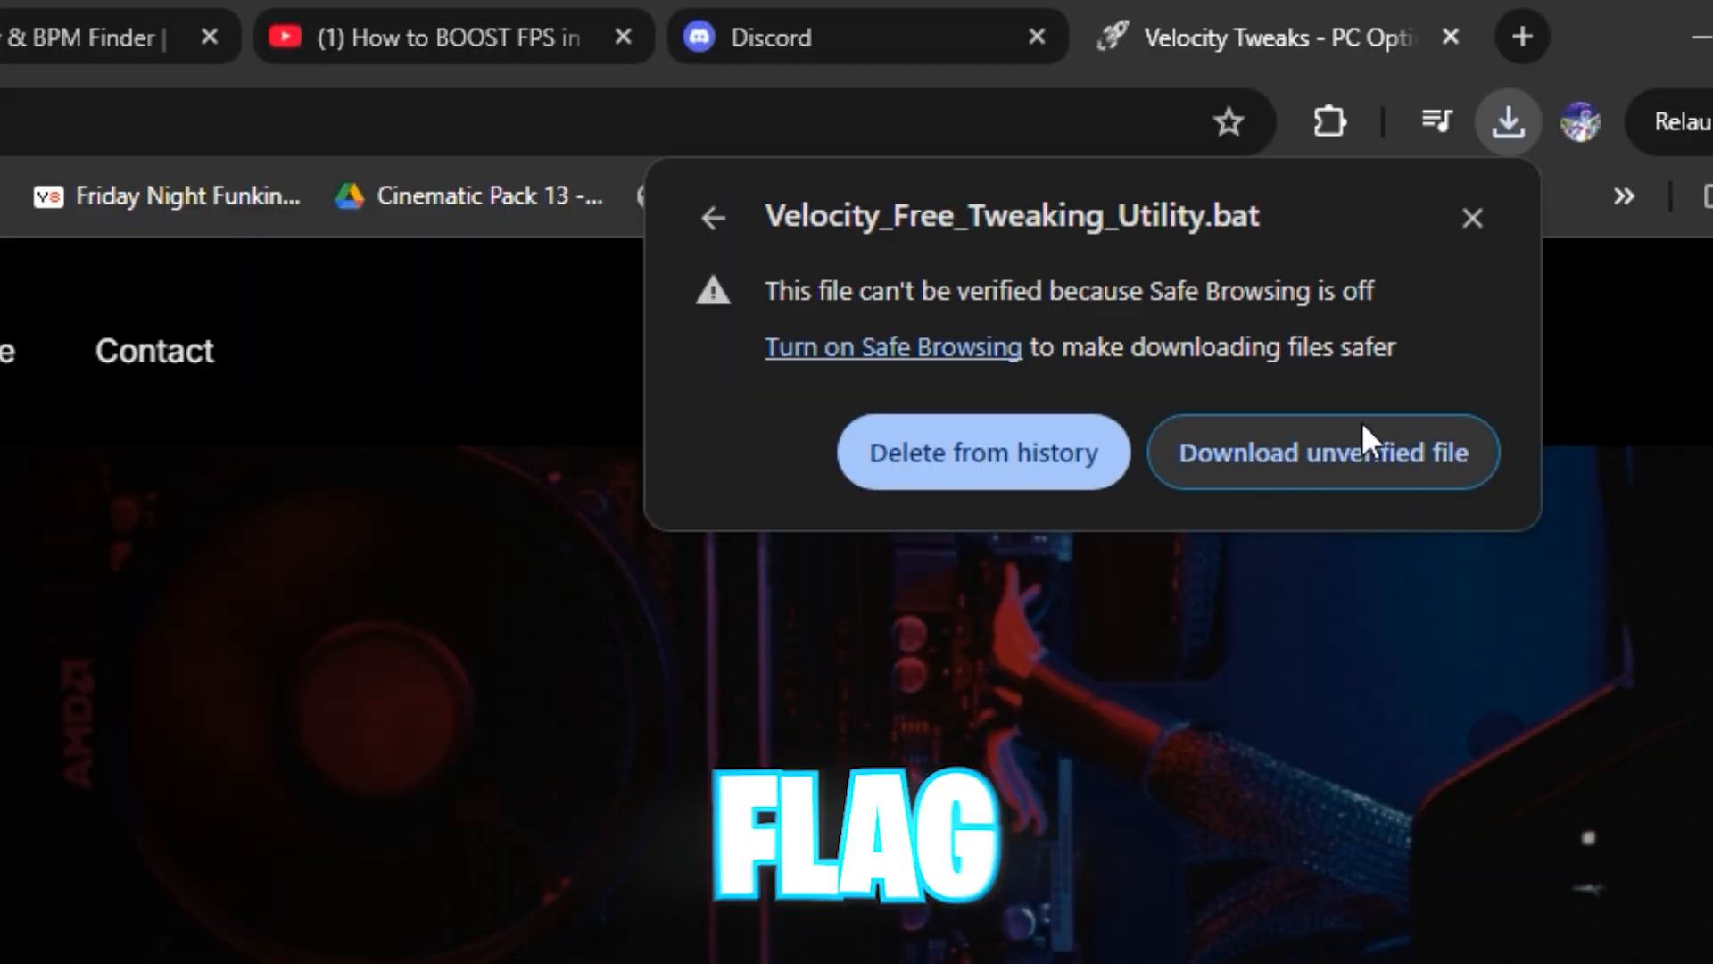
Keep the unverified Velocity utility .bat download, check downloads, and search 'powerrun windowsa 10'
click(1320, 452)
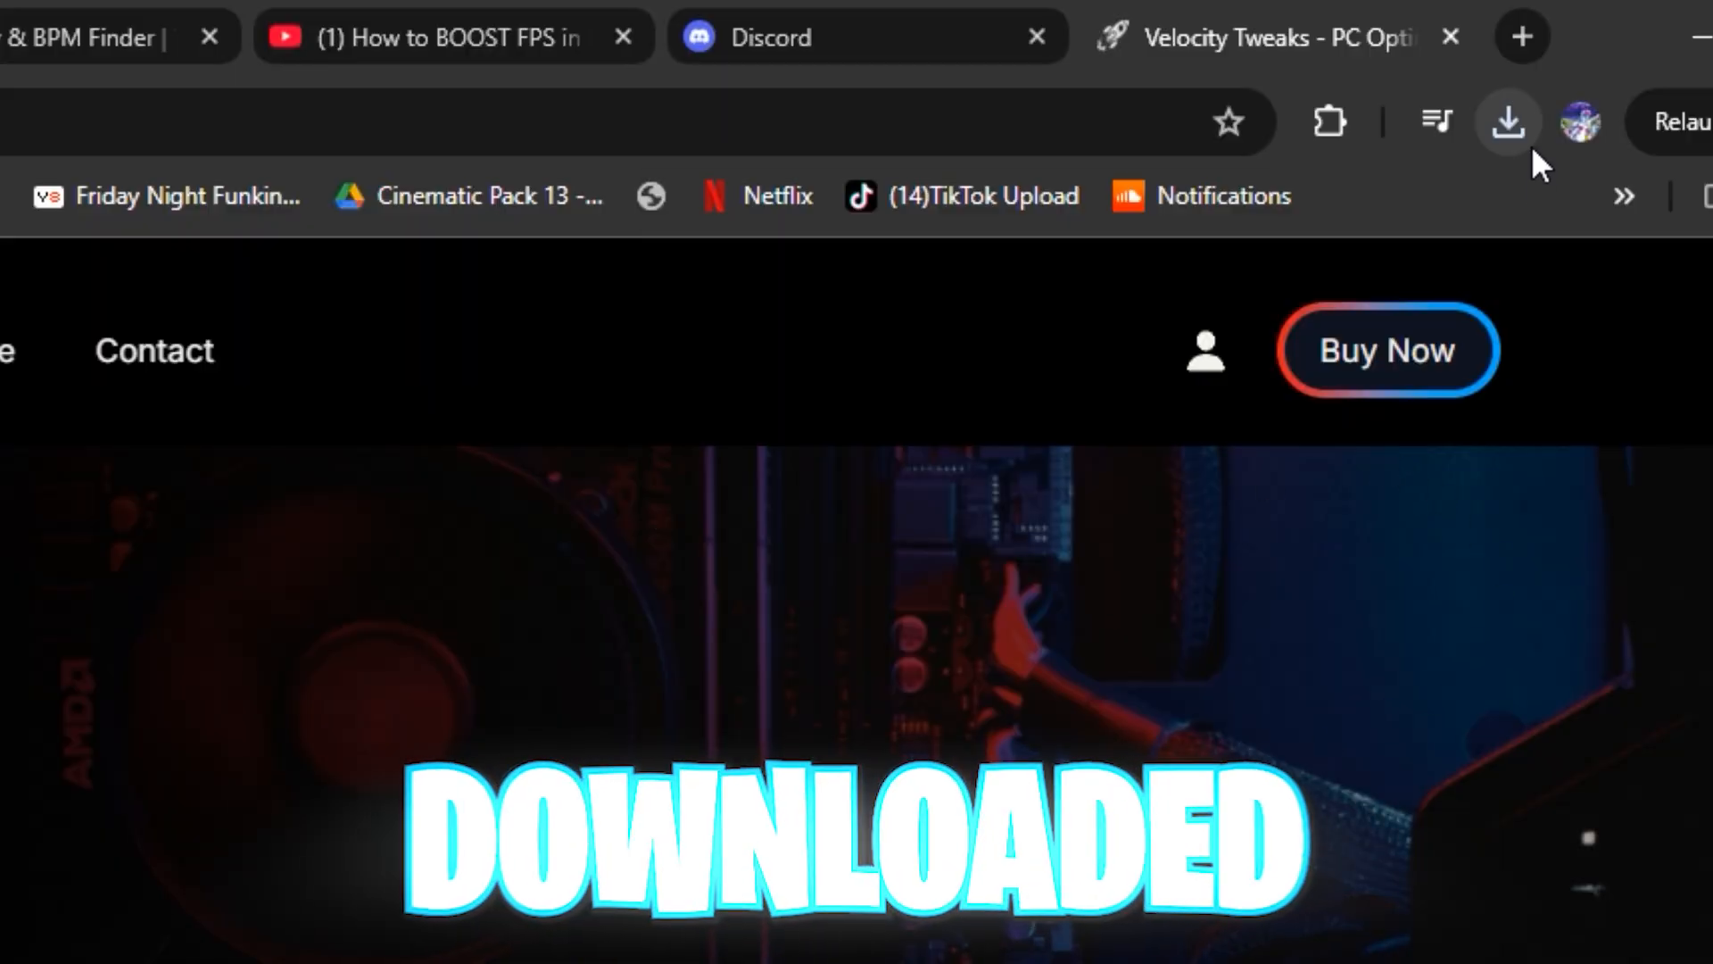
click(1508, 122)
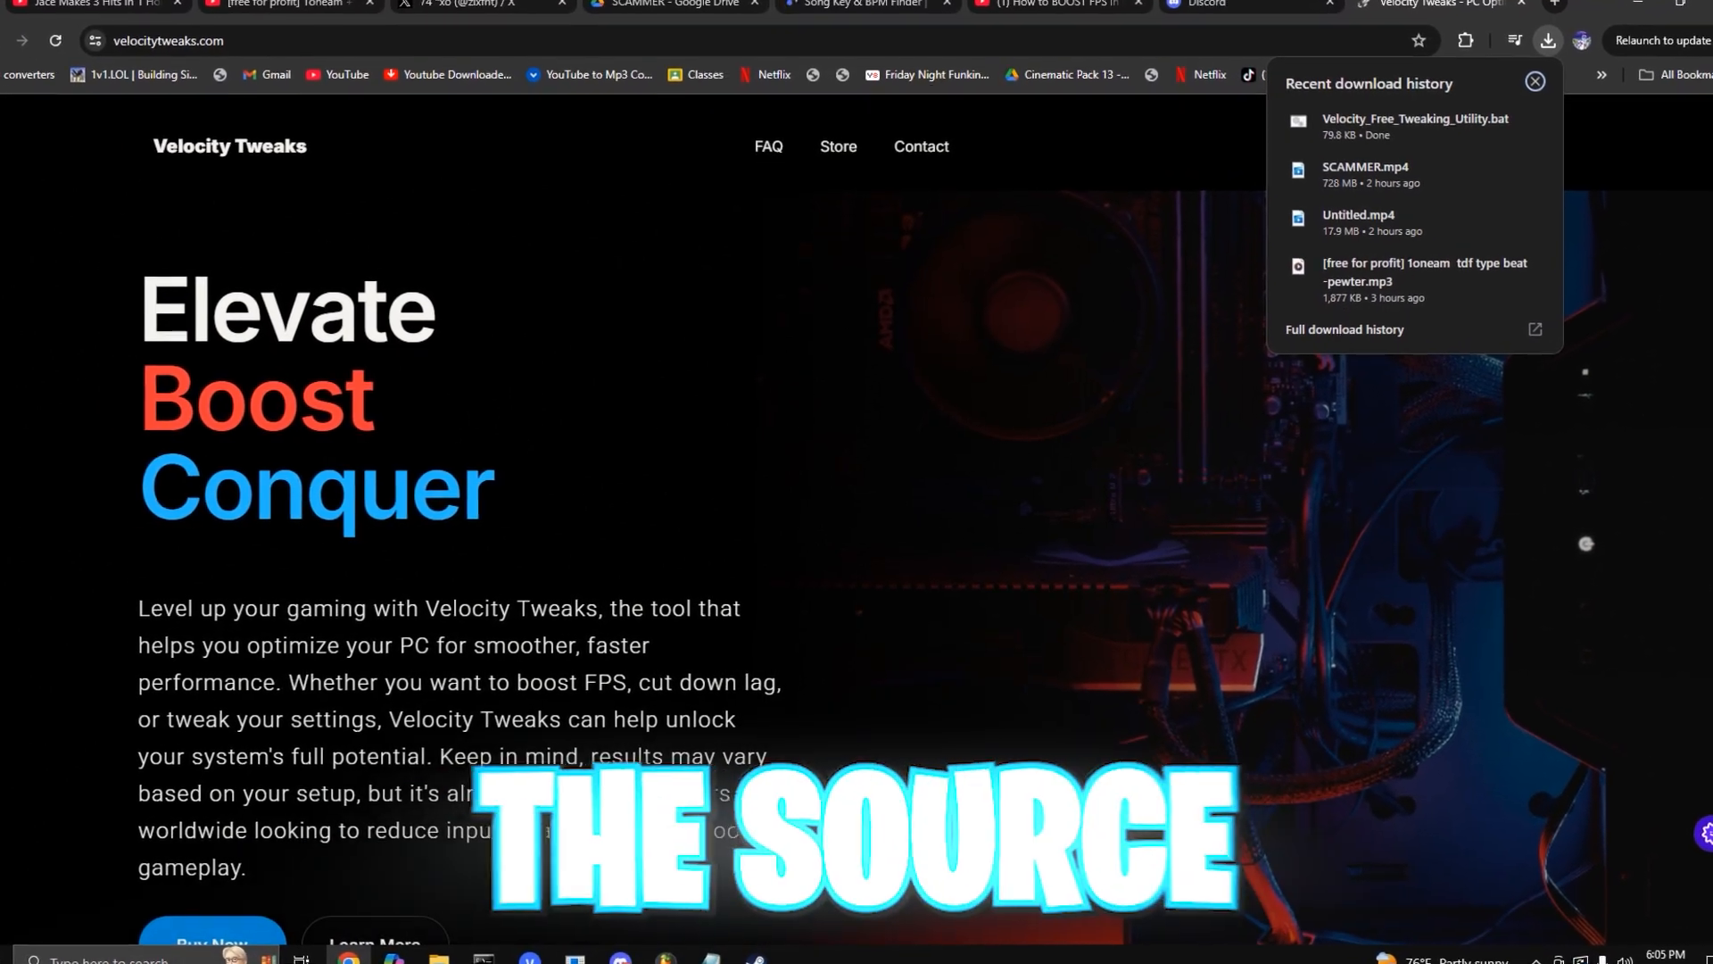
text(powerrun windowsa 10)
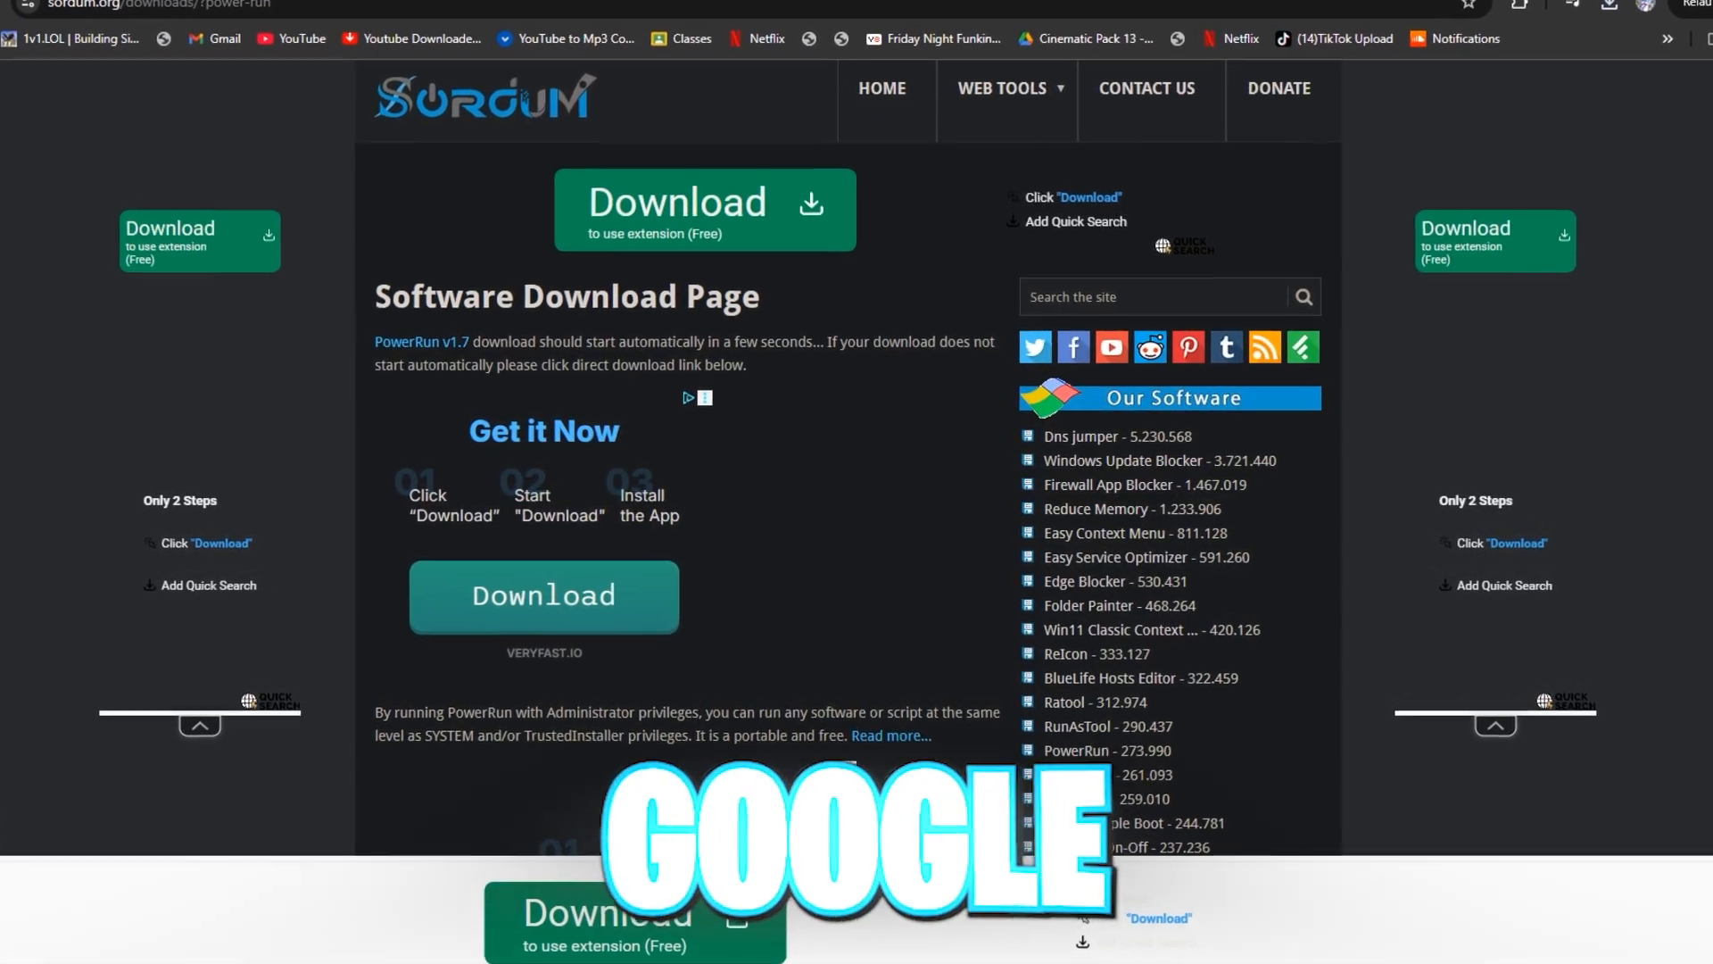
Download PowerRun v1.7 from the Sordum download page
click(1612, 6)
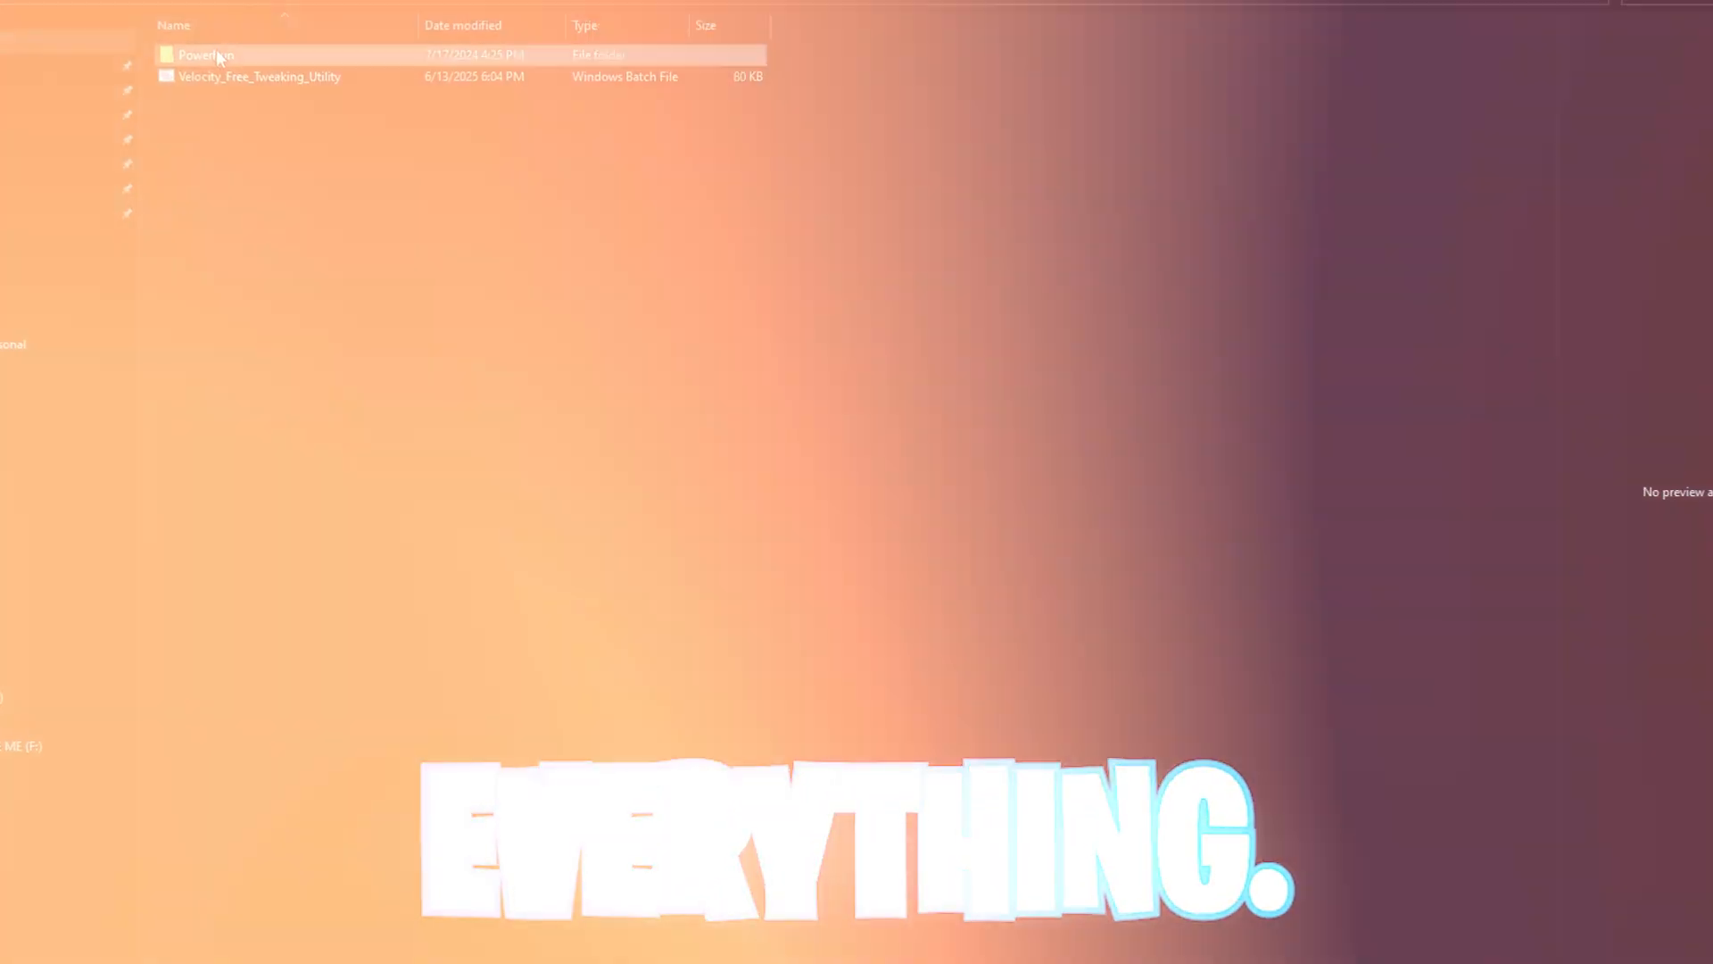
Open the PowerRun folder, launch PowerRun, then close its window
double_click(205, 55)
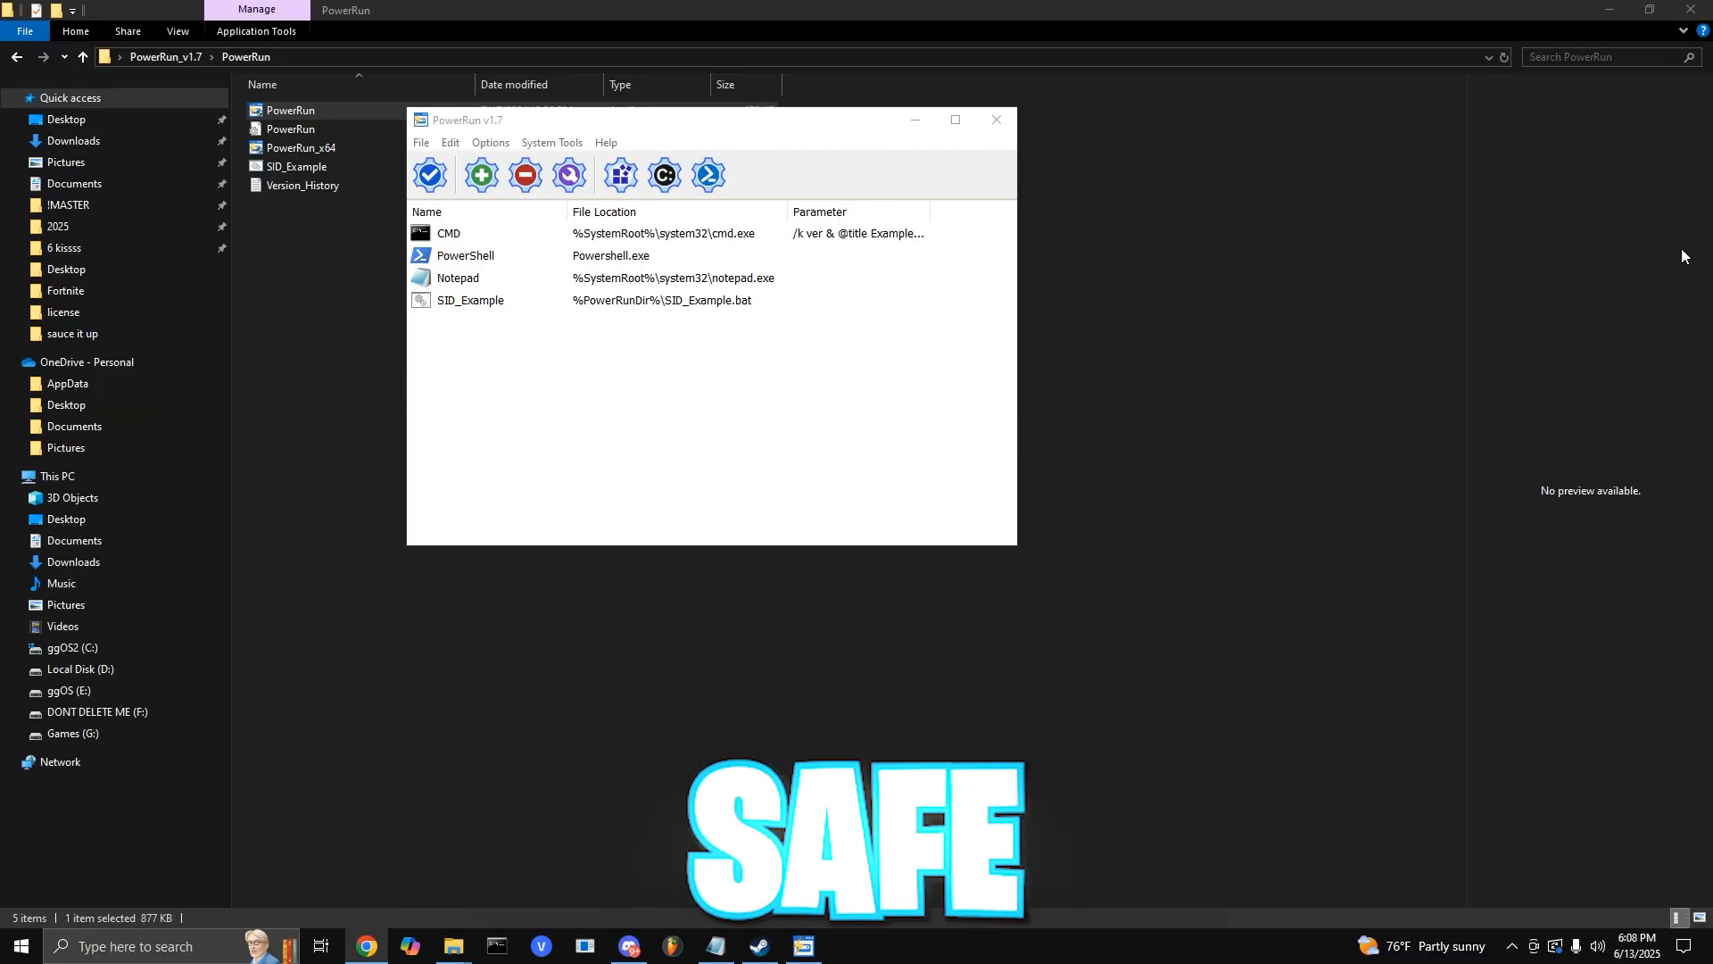
click(421, 142)
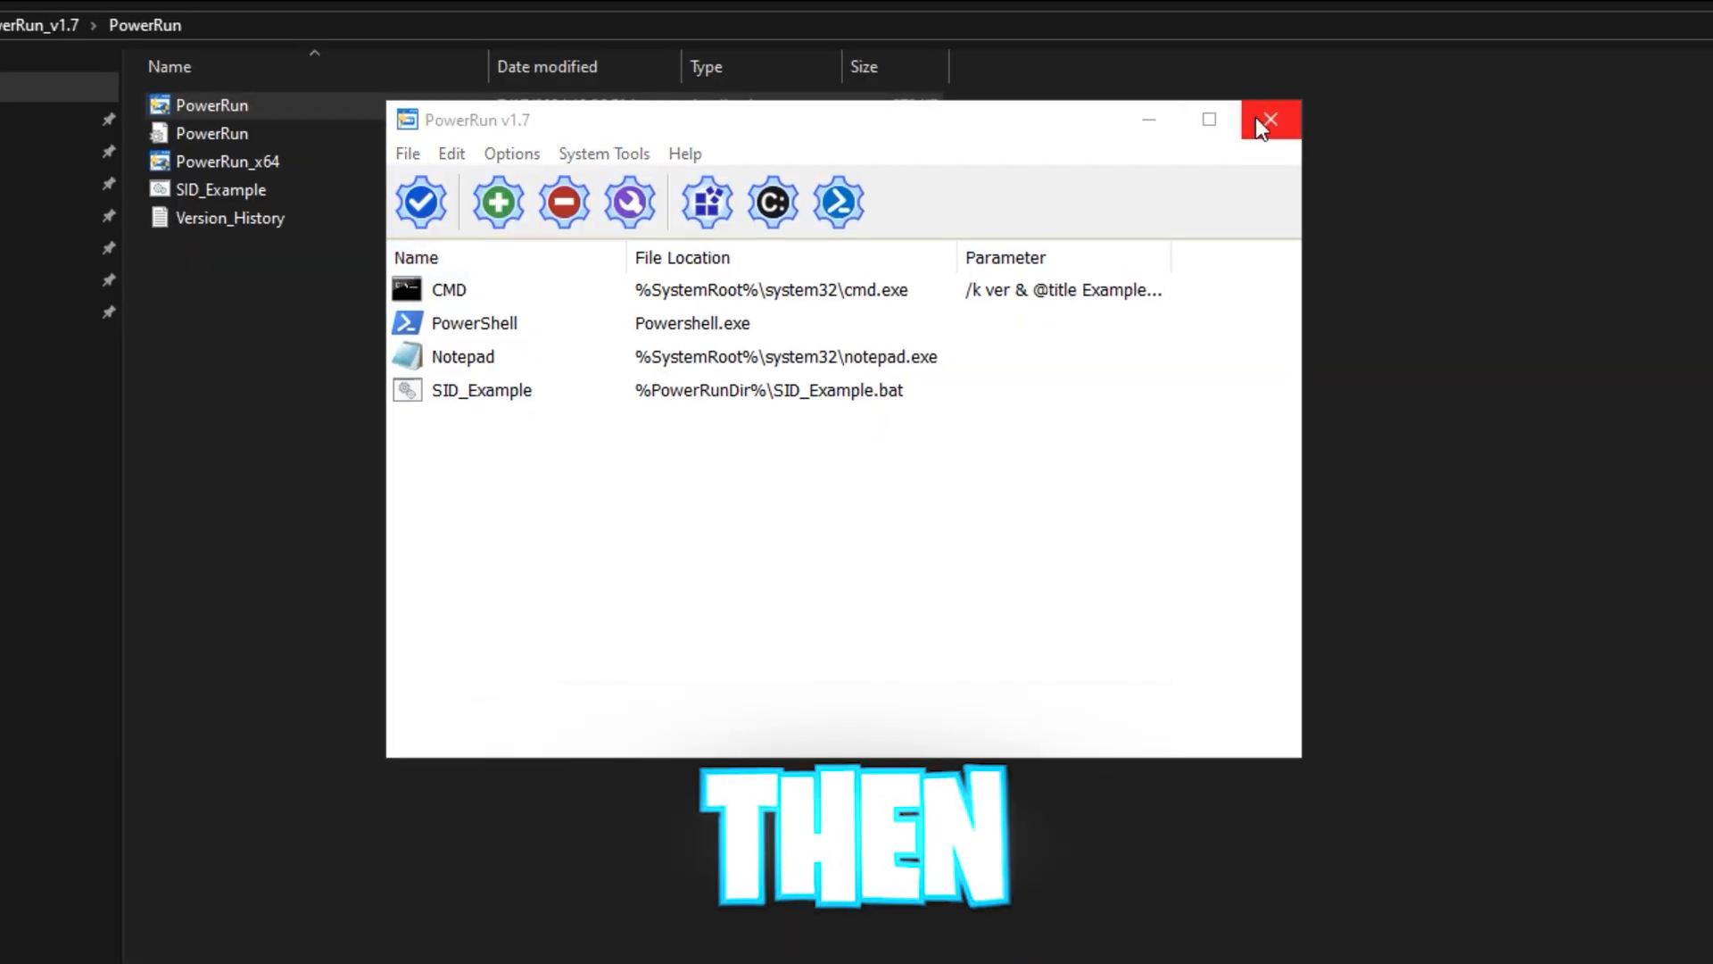
click(1267, 119)
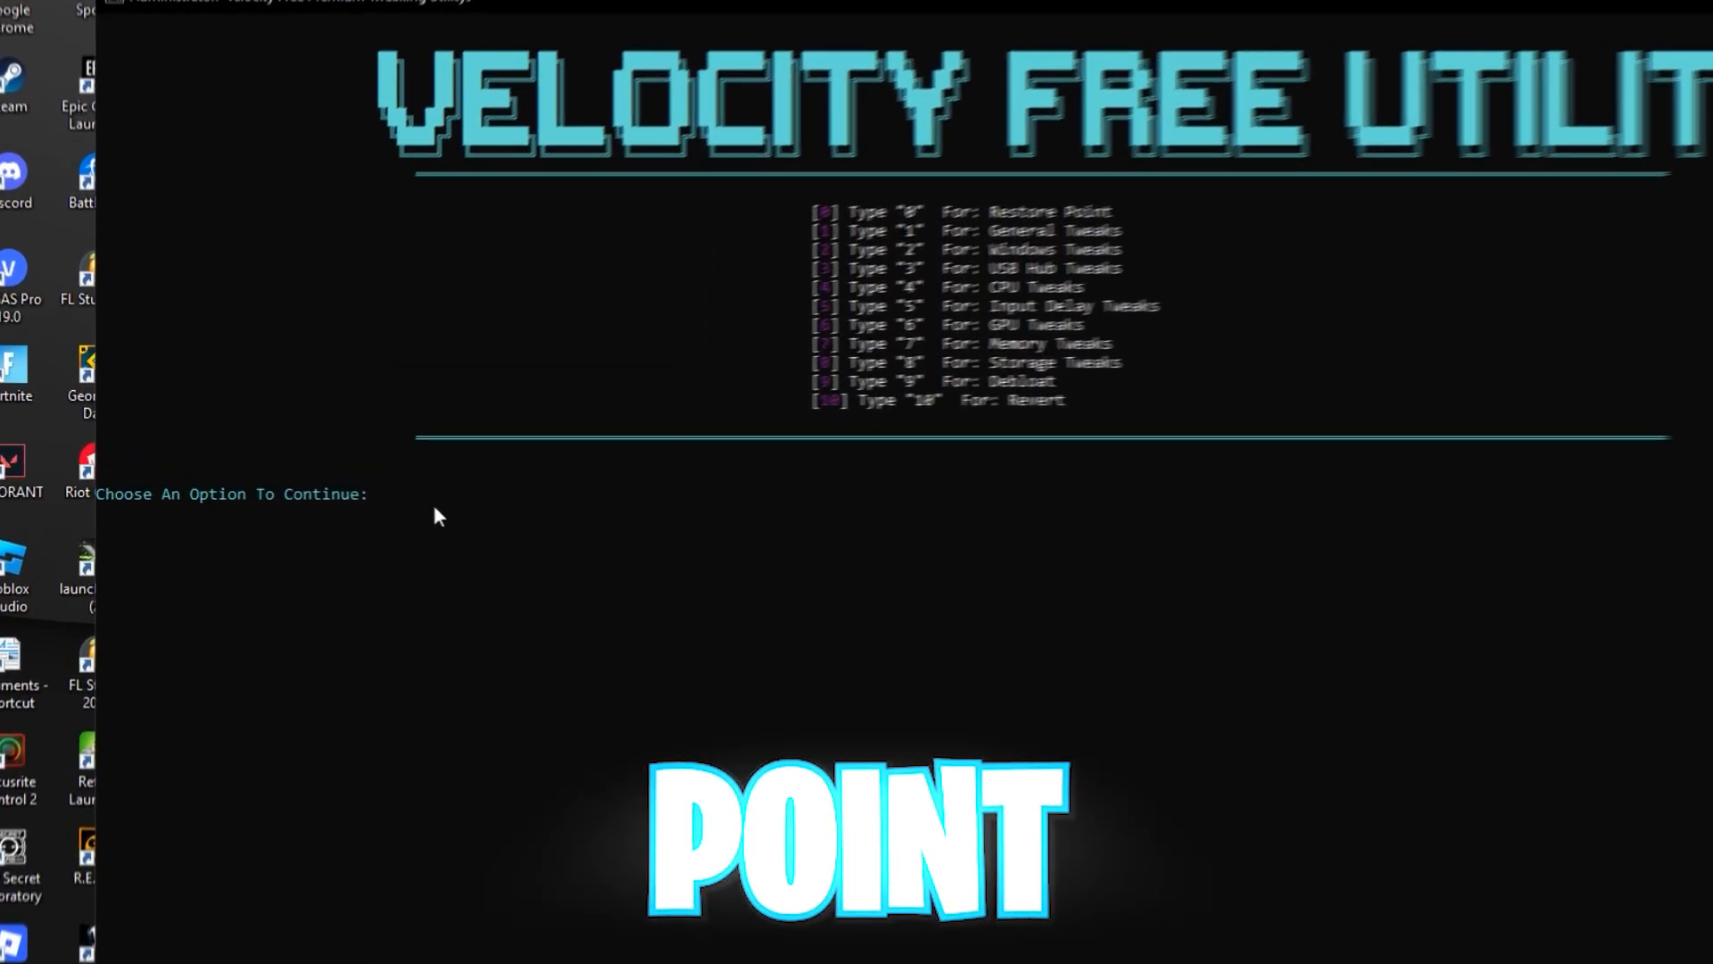
Create a restore point with option 0, then run CPU Tweaks with option 4
text(0)
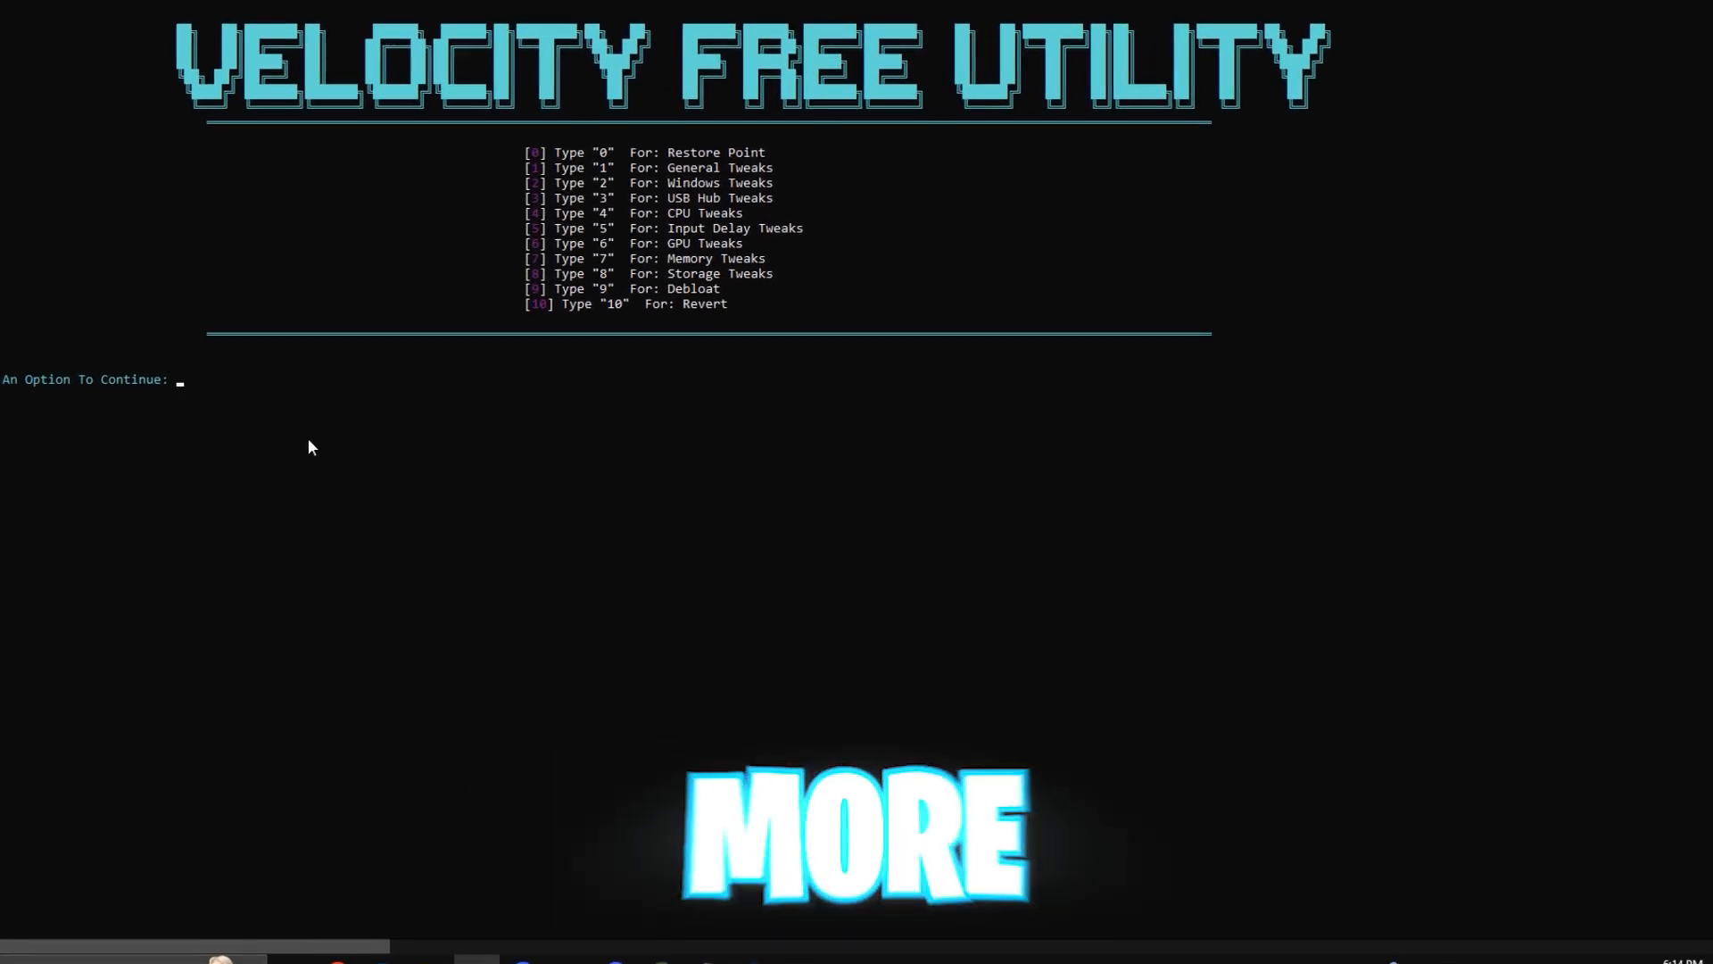
text(4)
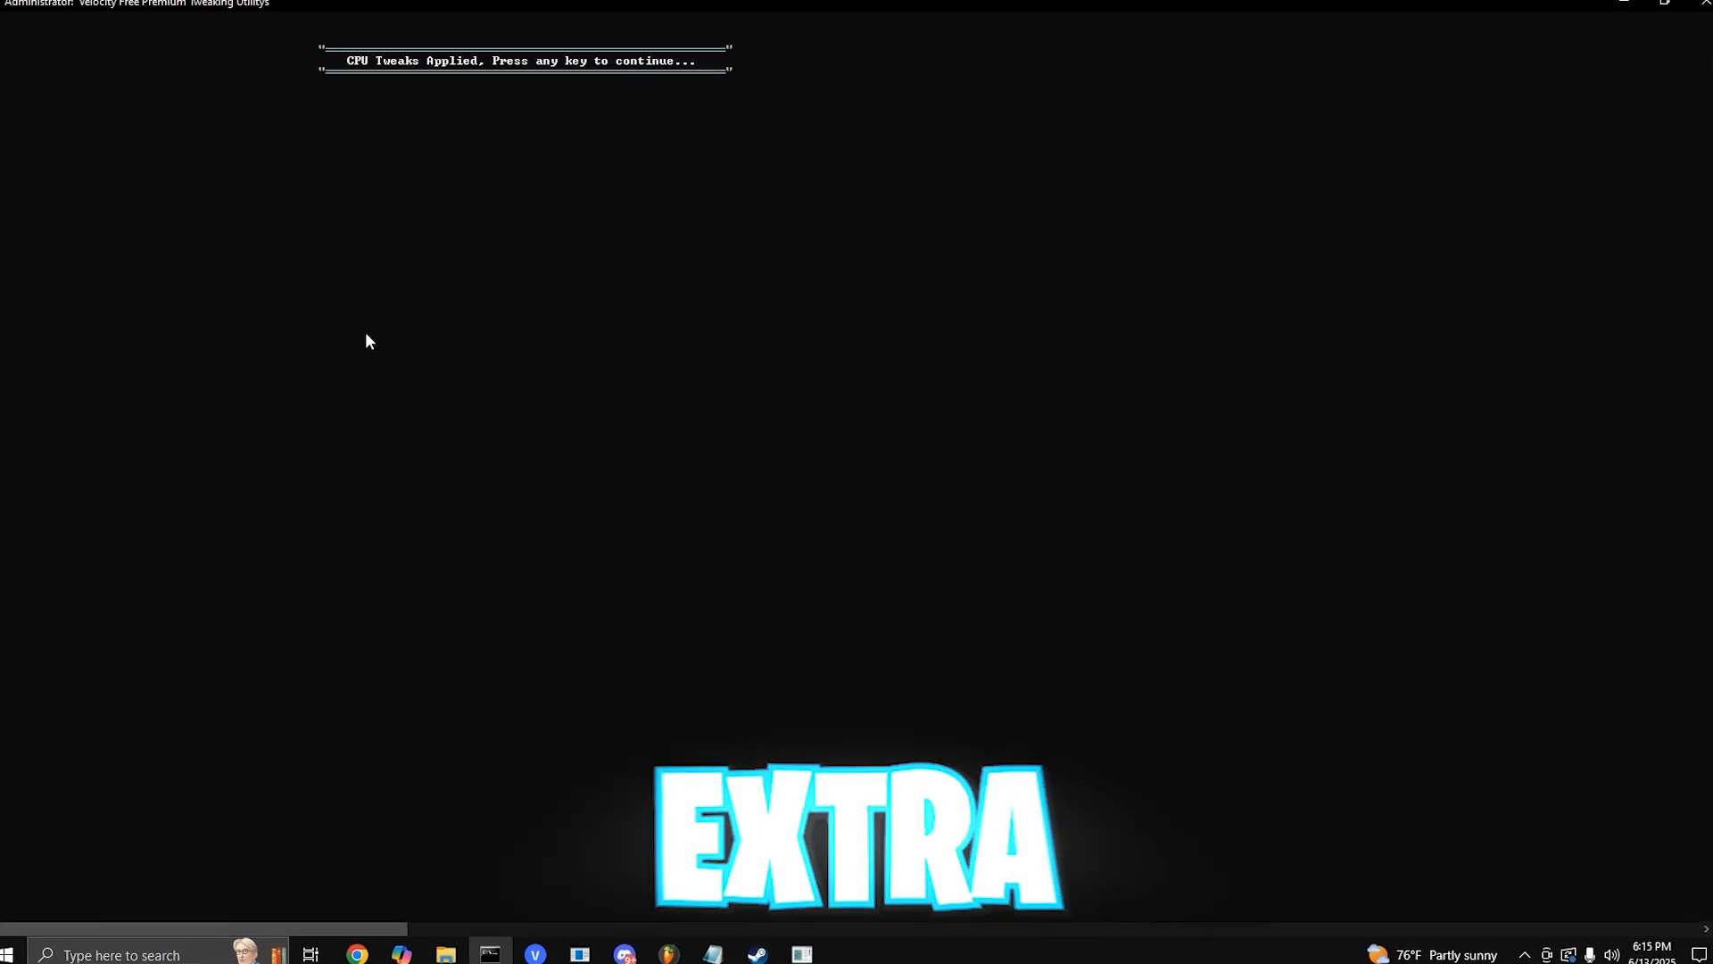
Dismiss the 'CPU Tweaks Applied' message and choose option 5 for Input Delay Tweaks
key(enter)
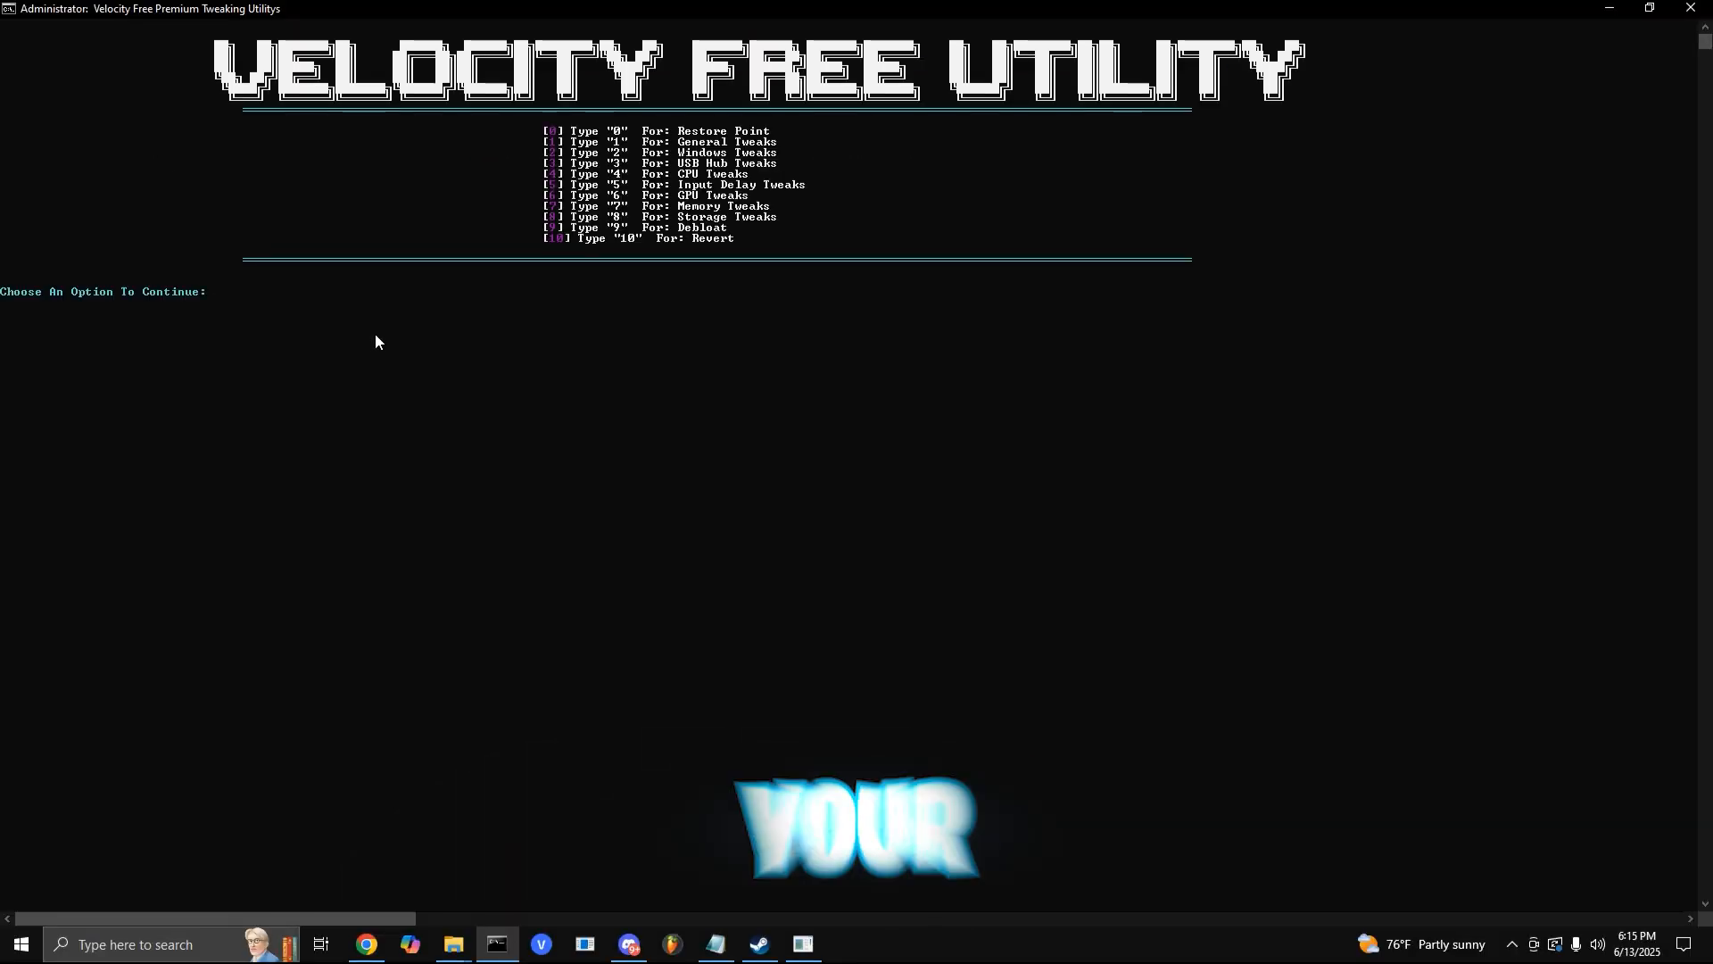
text(5)
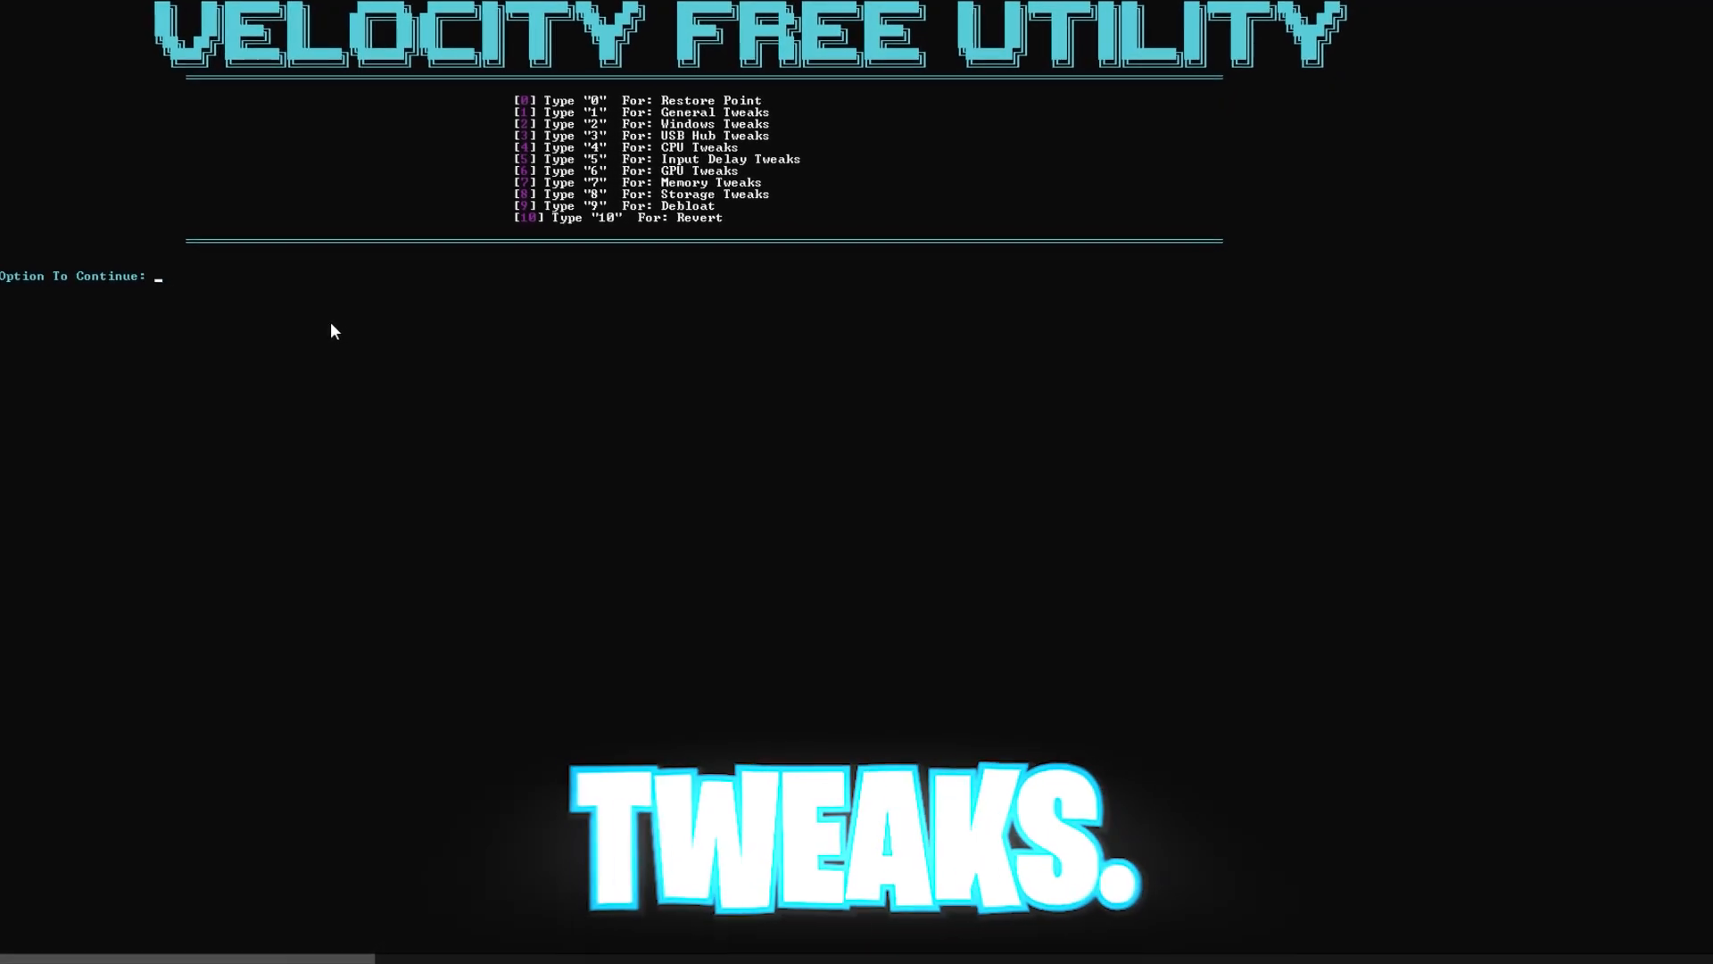
Choose GPU Tweaks (option 6) and select Nvidia (option 1)
text(6)
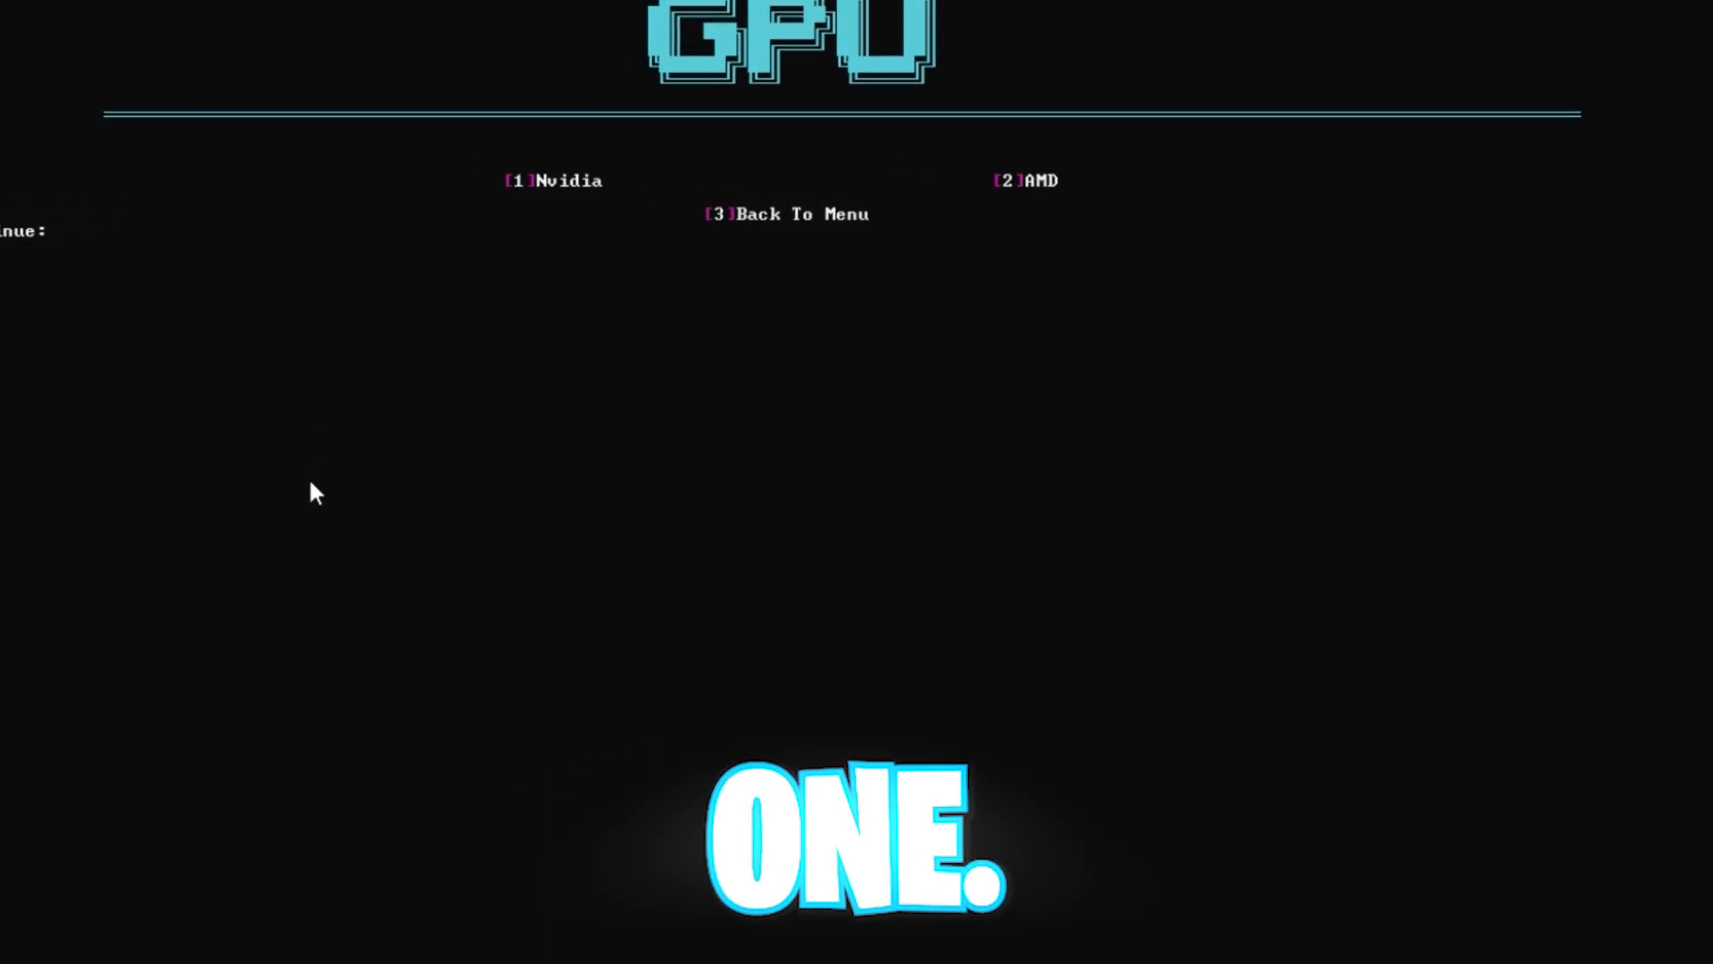
text(1)
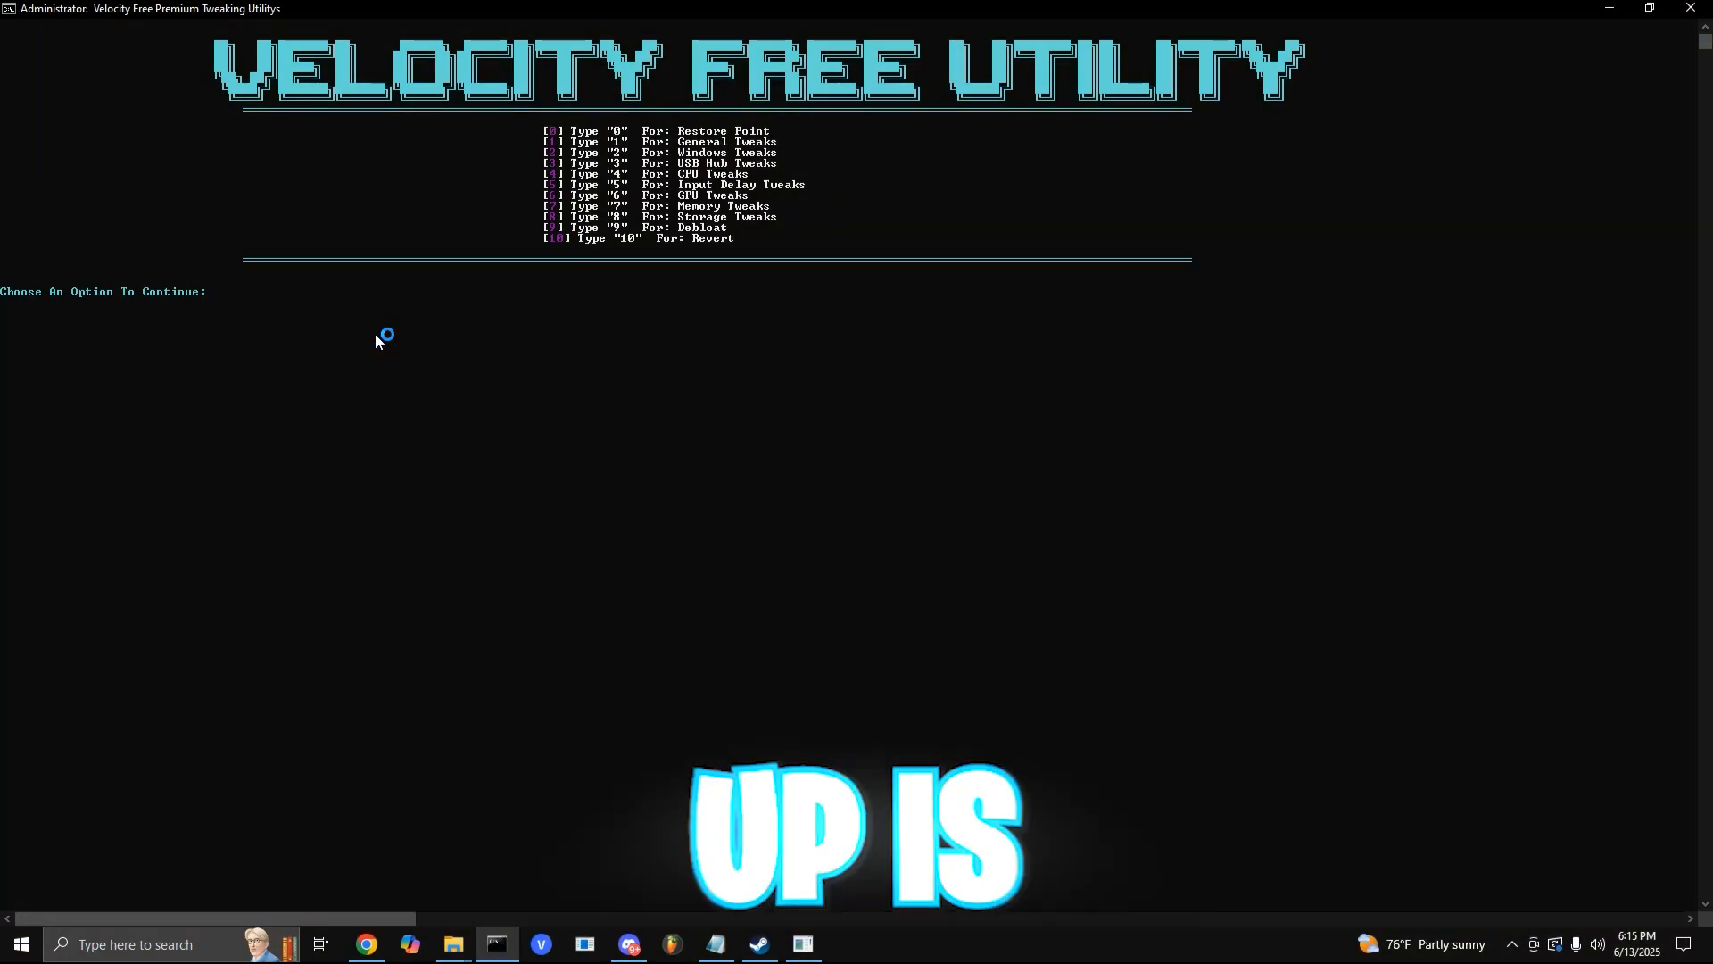
Run Memory Tweaks (option 7) entering 16 GB RAM, then choose option 8
text(7)
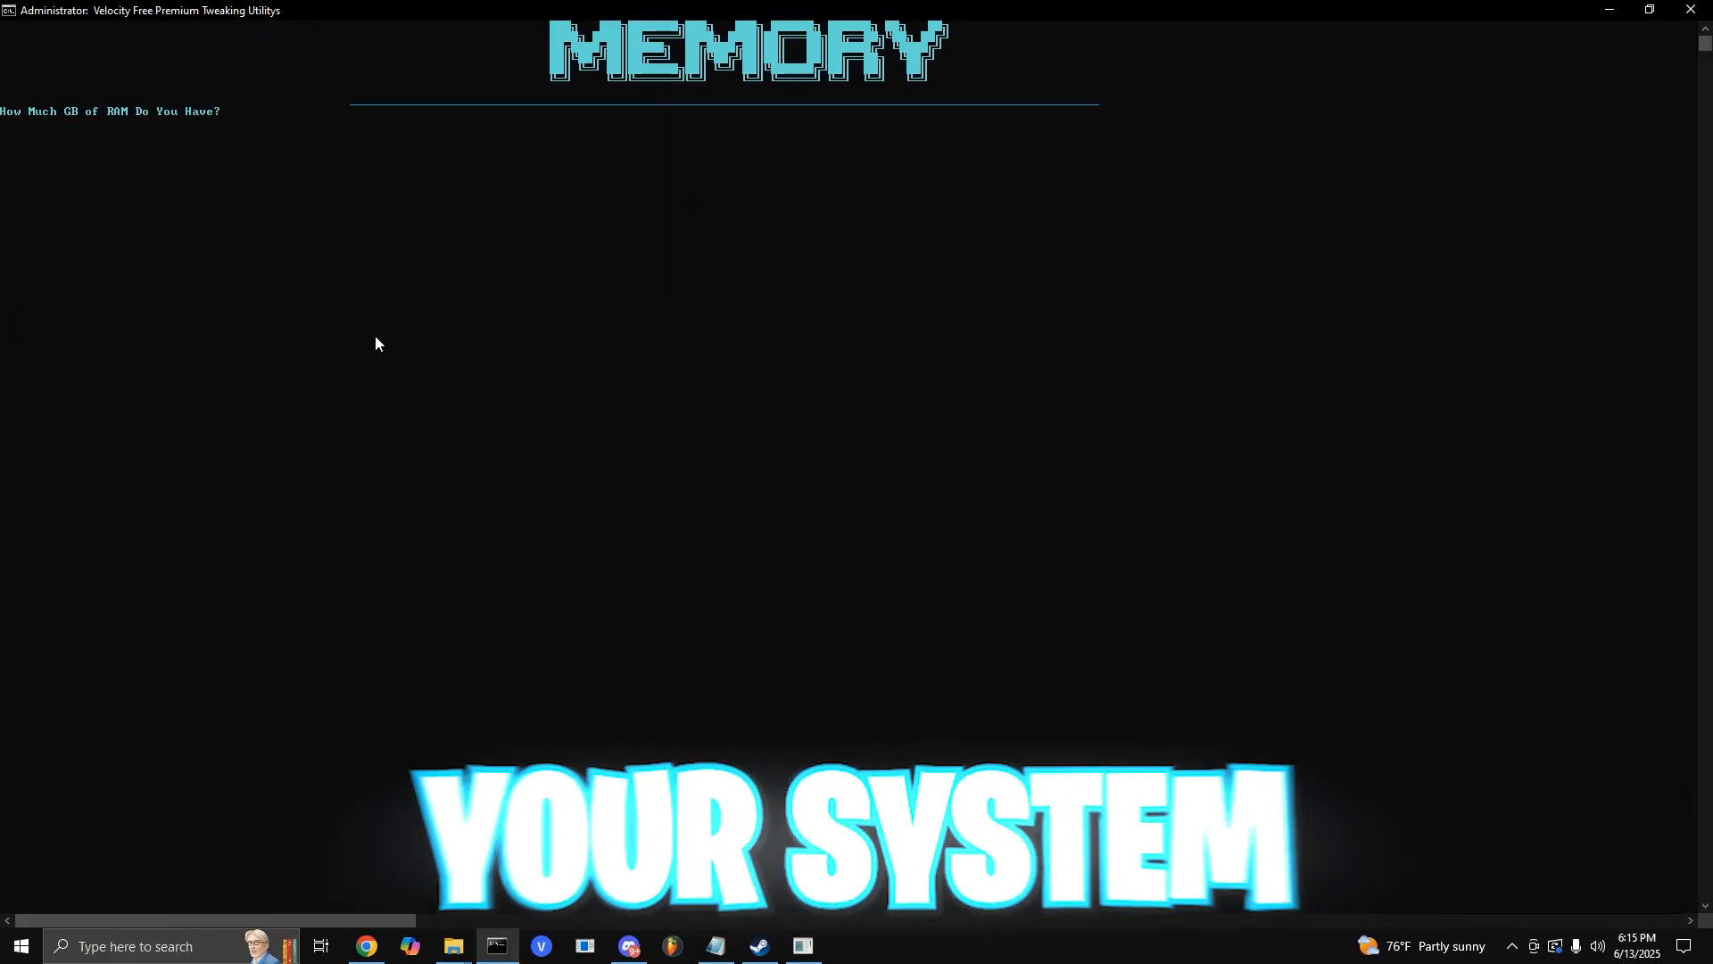
text(32,)
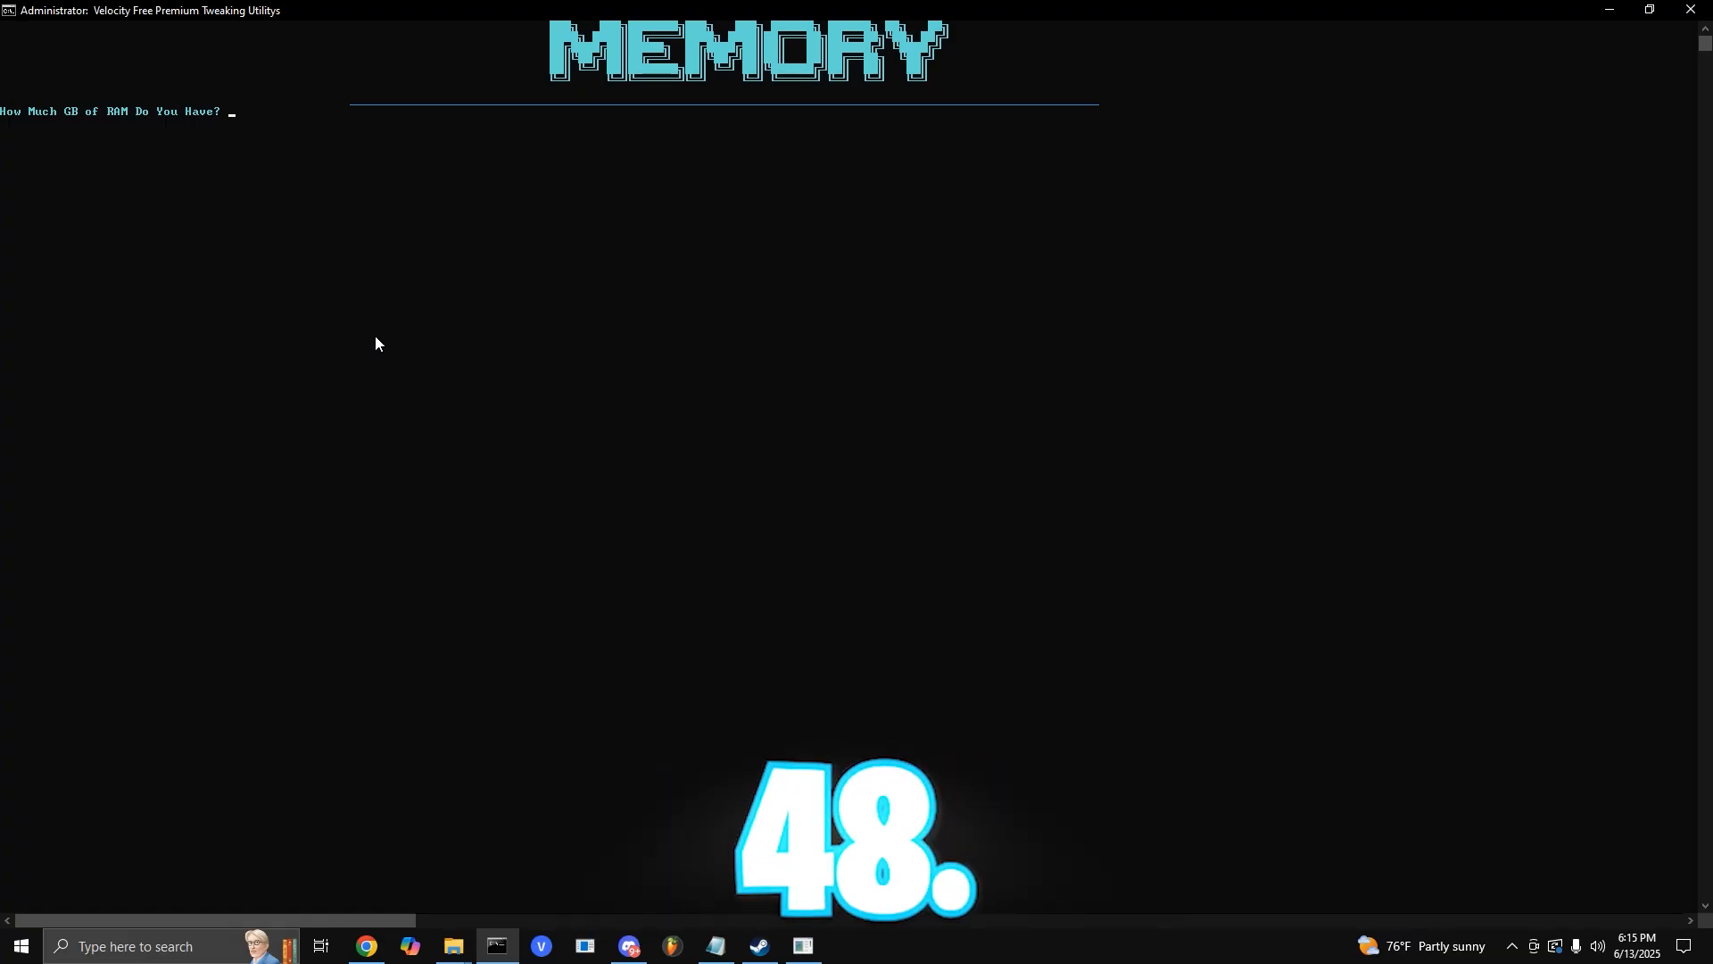
text(16)
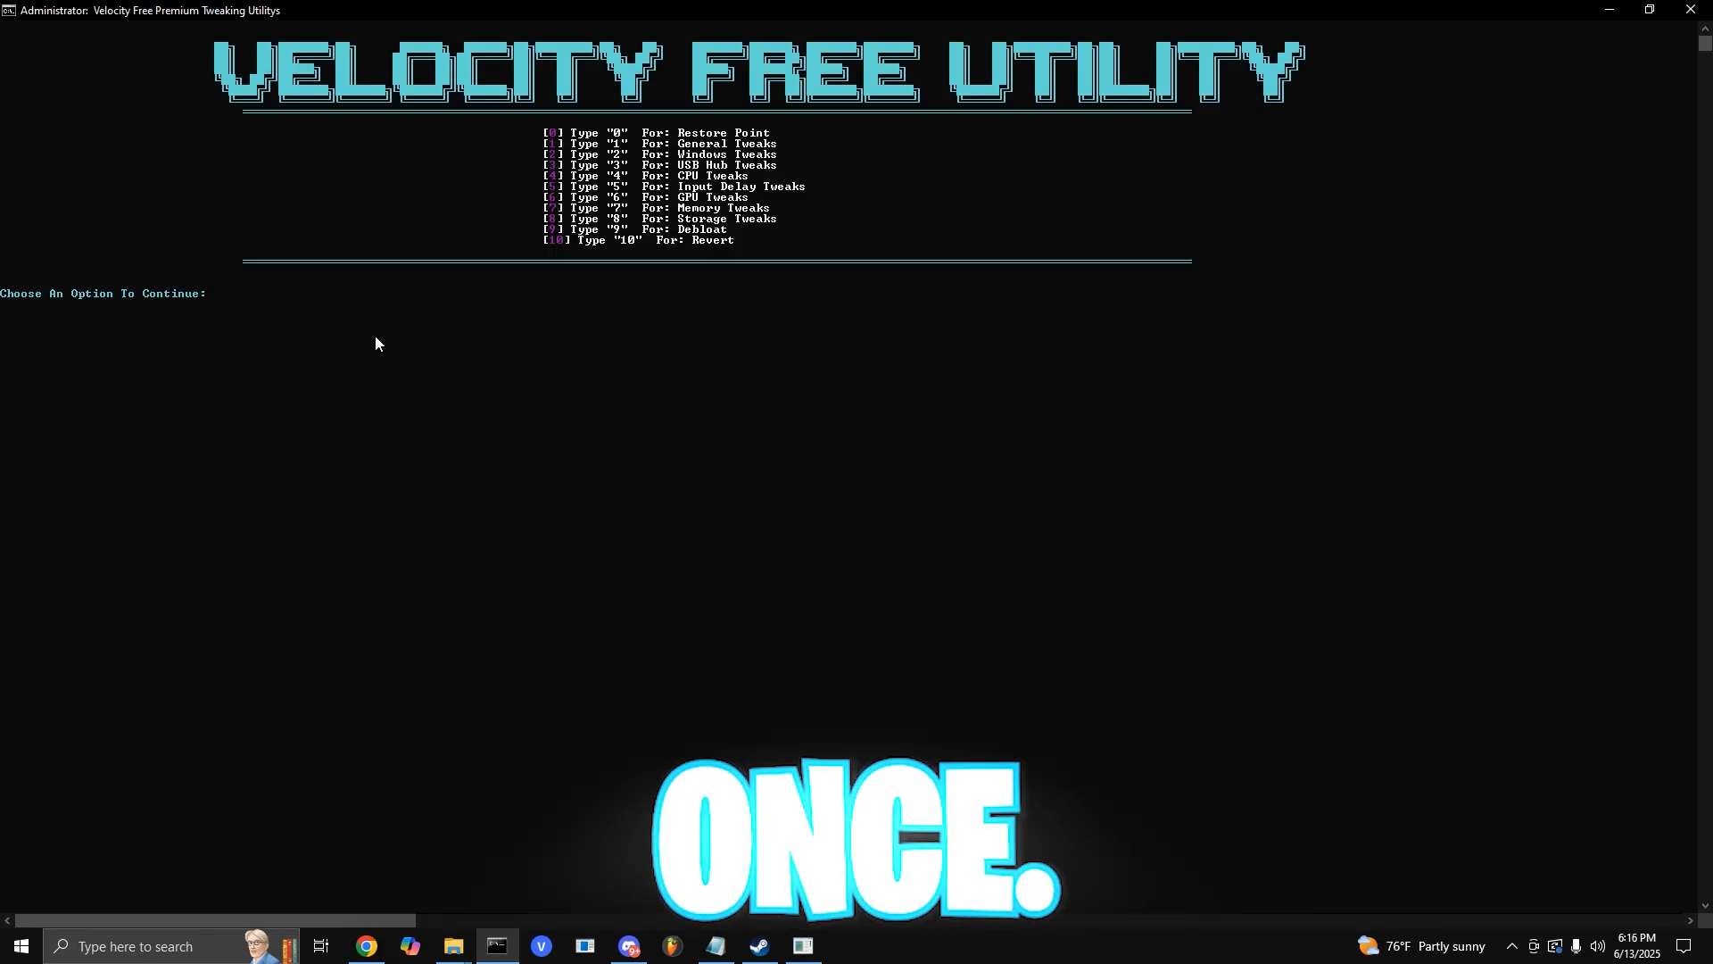
text(8)
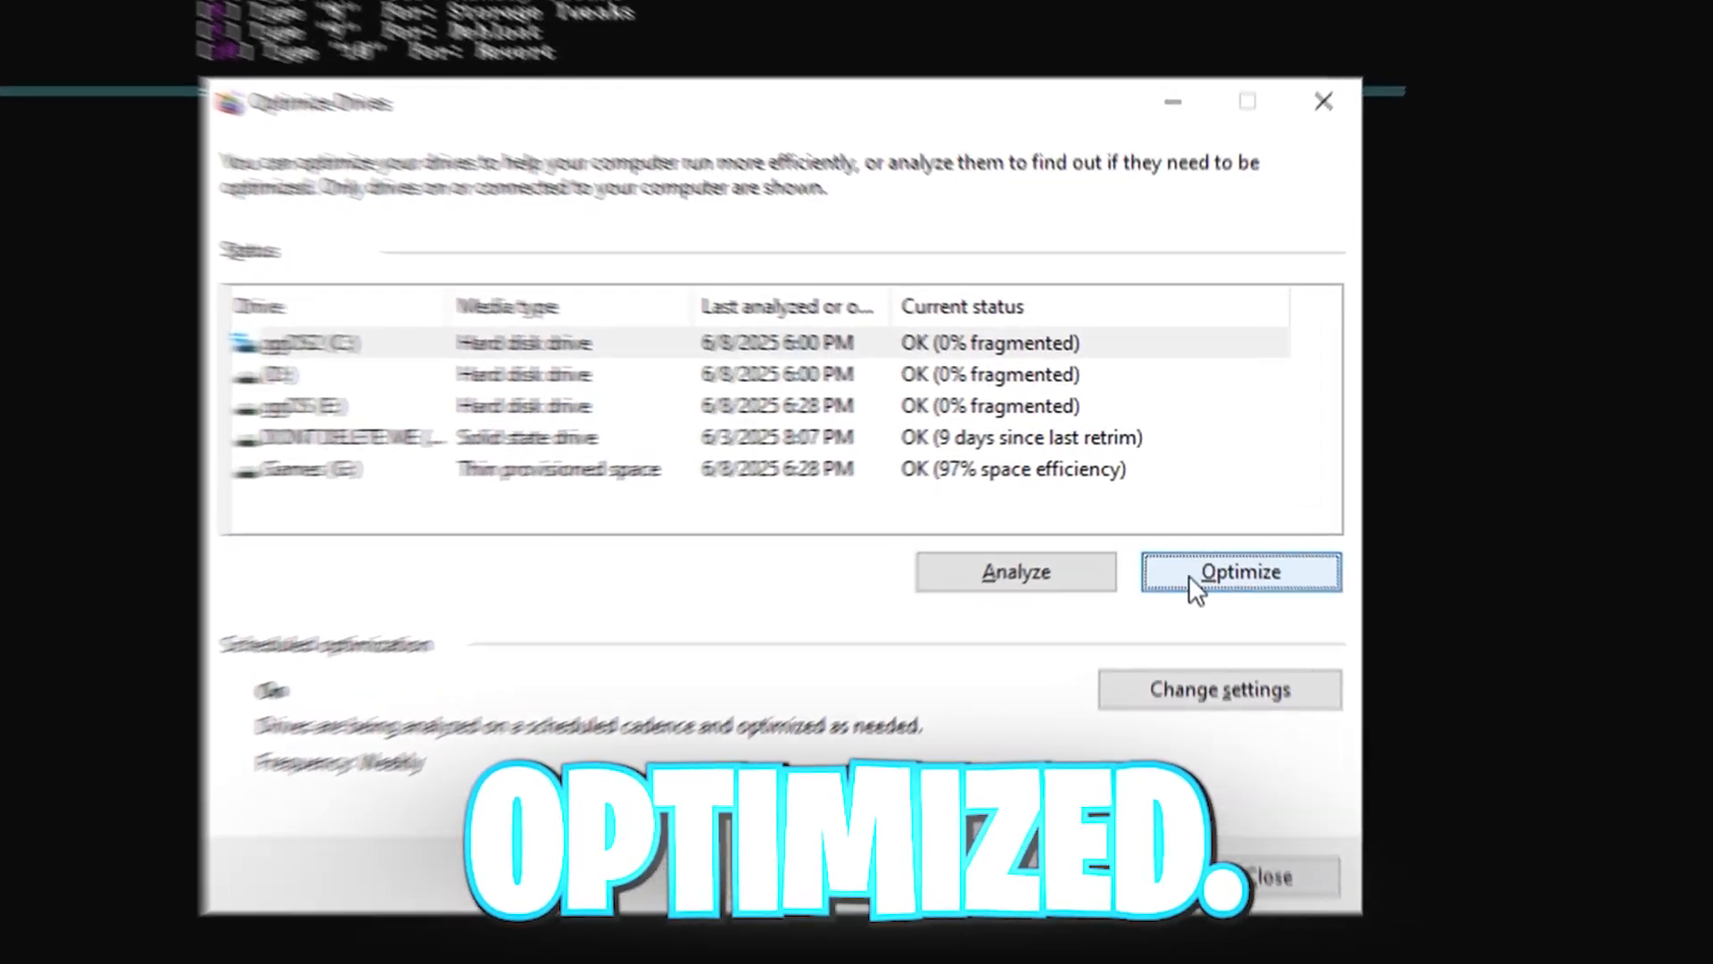
Click Optimize in Optimize Drives to optimize the drive
click(1240, 571)
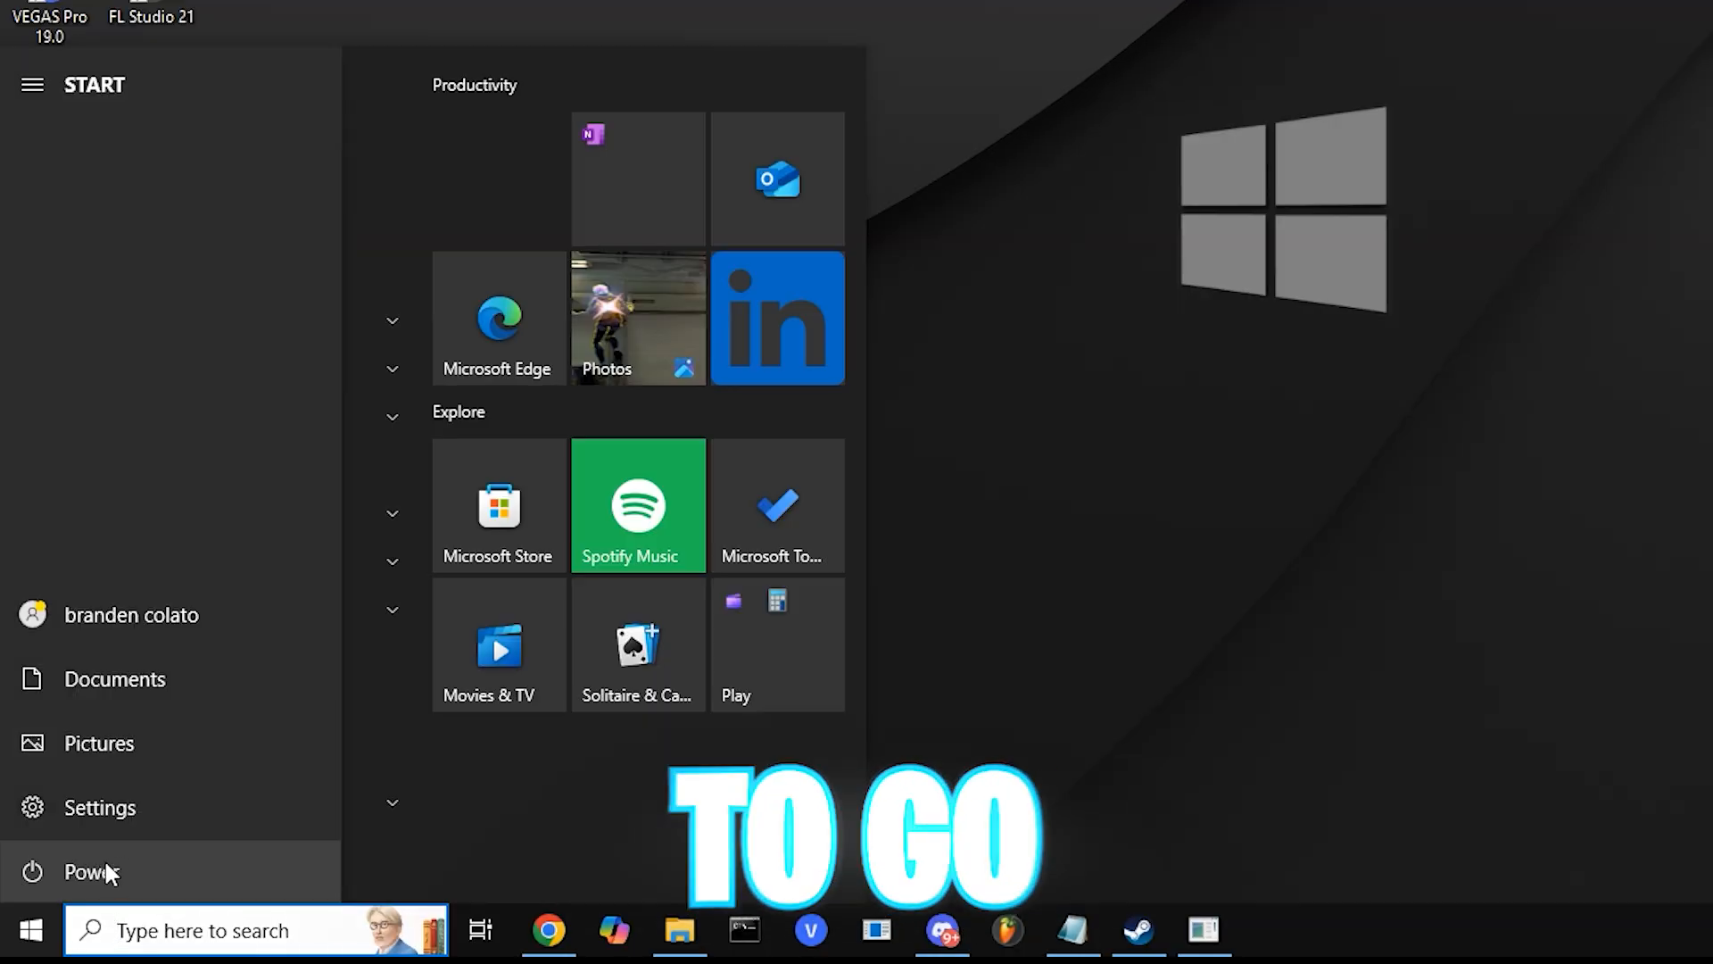
Open the Start menu's Power options to restart the PC
click(72, 871)
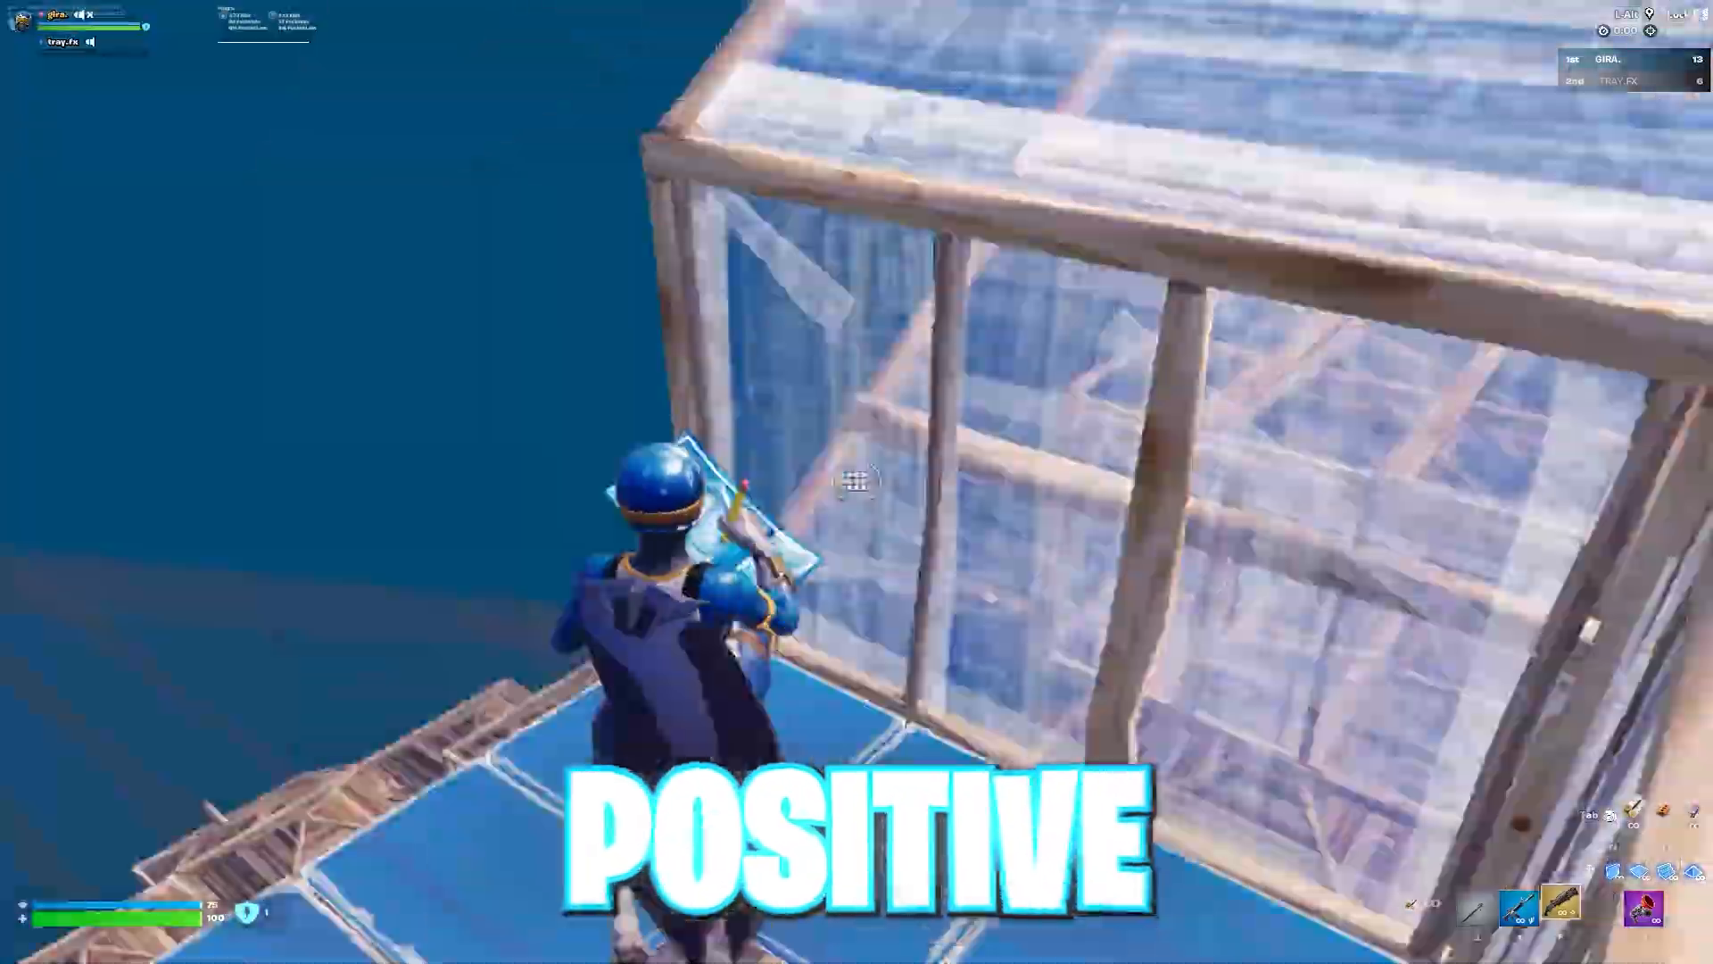
click(858, 481)
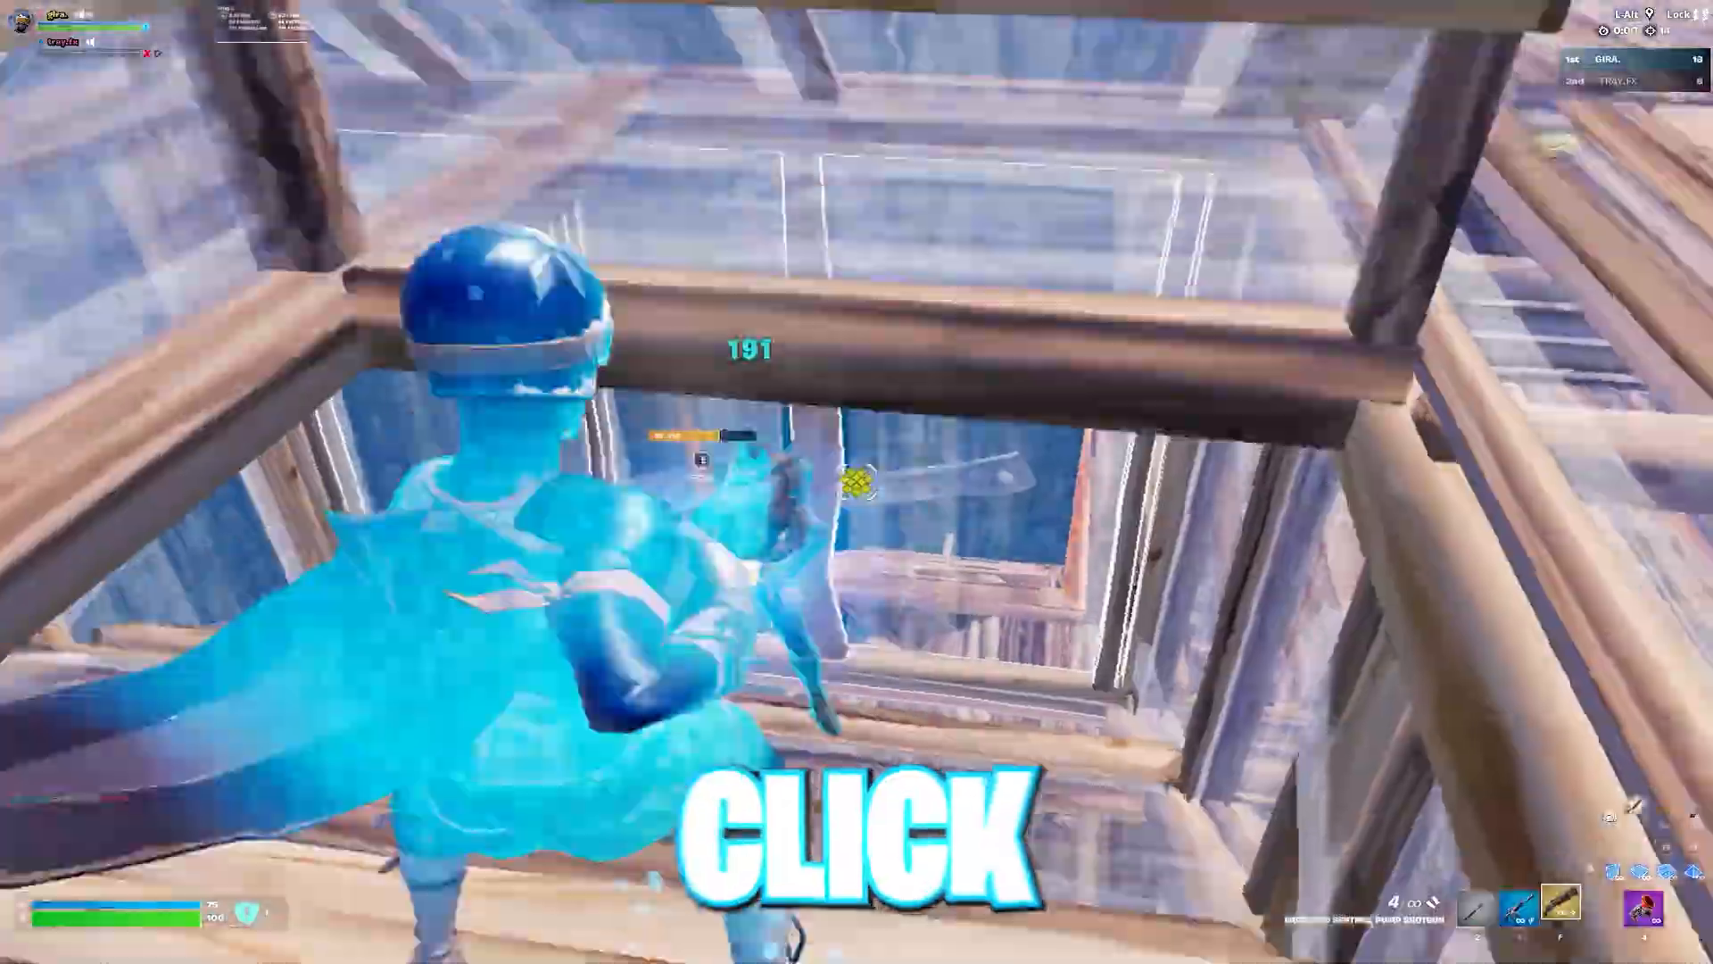